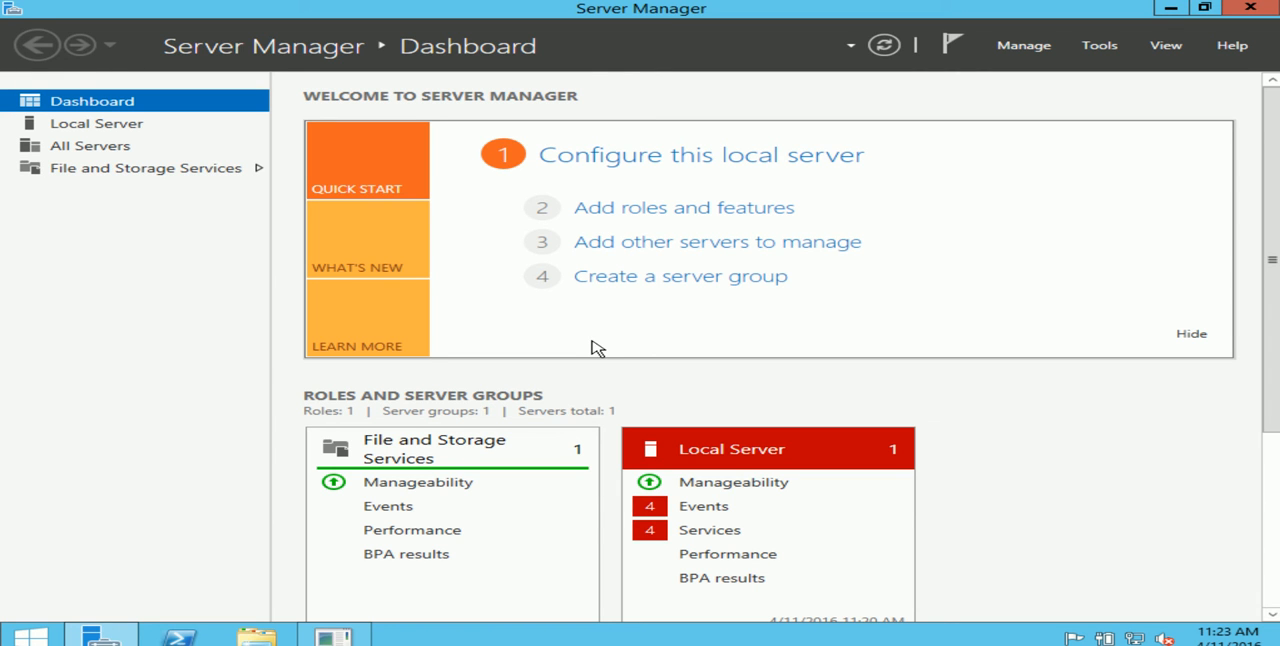
mouse_move(873, 352)
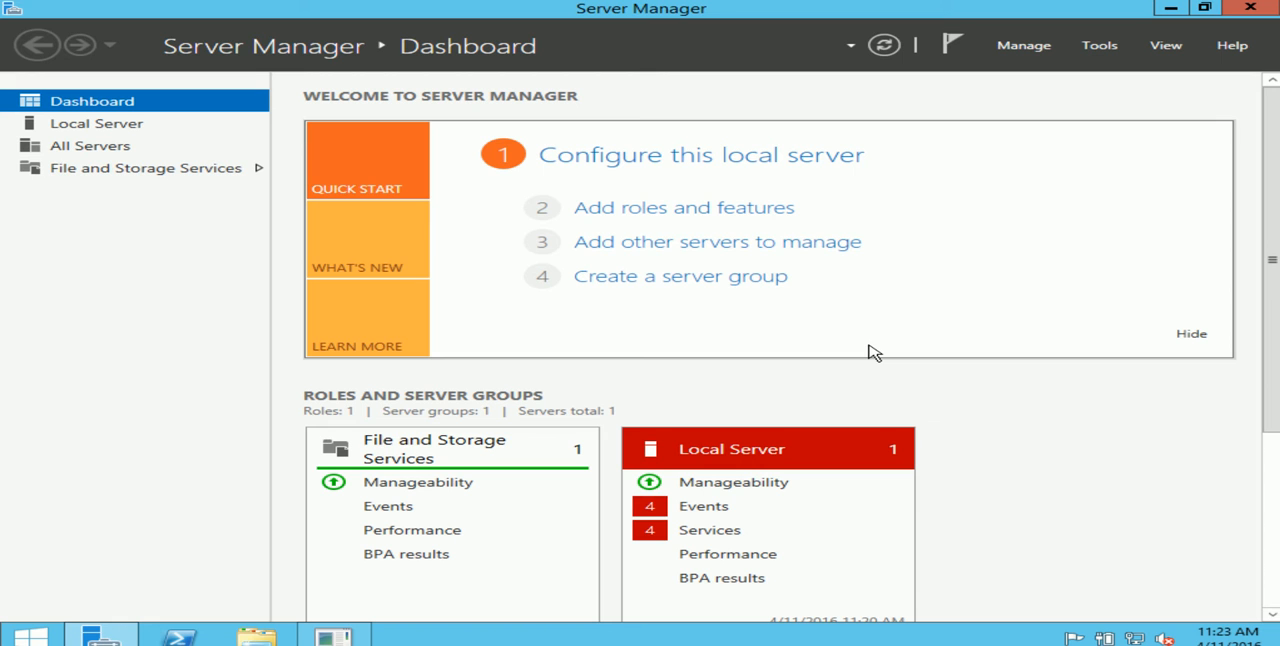
mouse_move(723, 326)
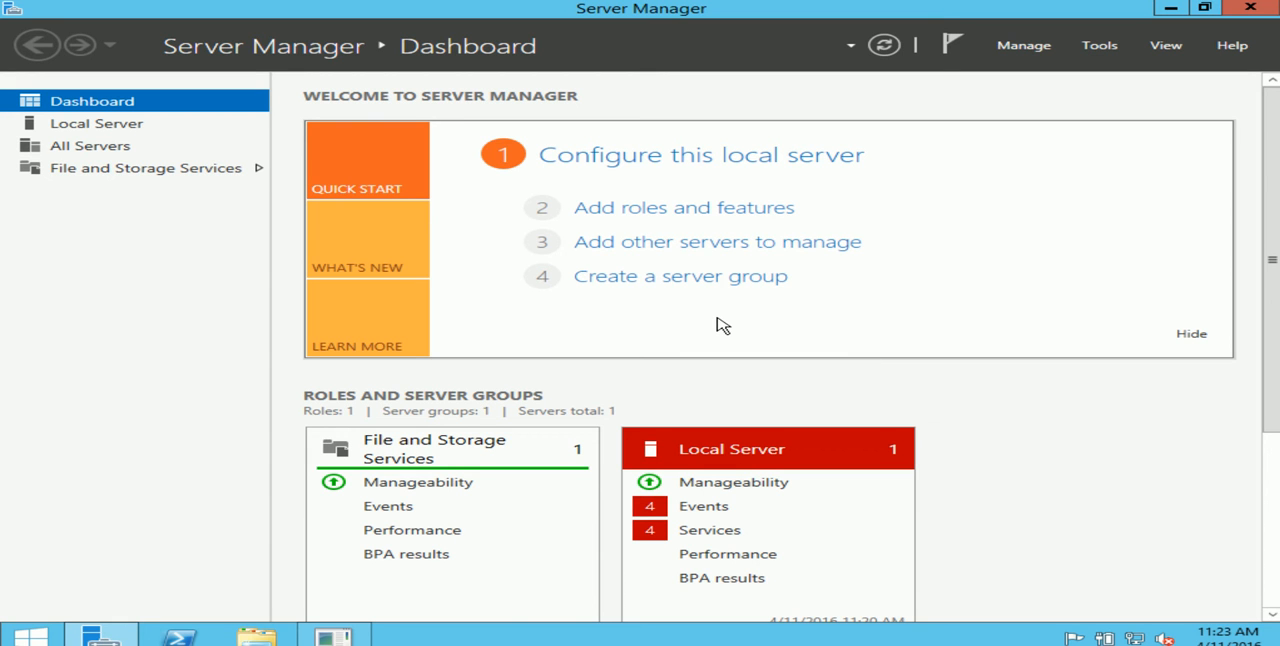
mouse_move(650, 363)
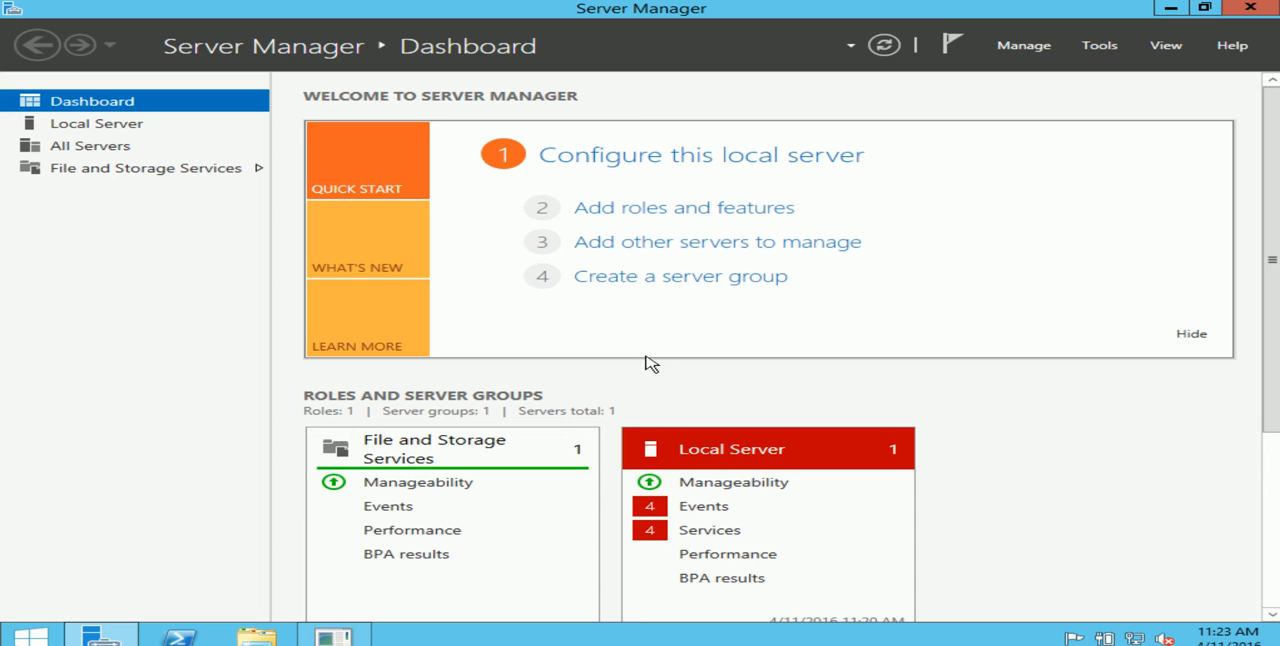
mouse_move(682, 381)
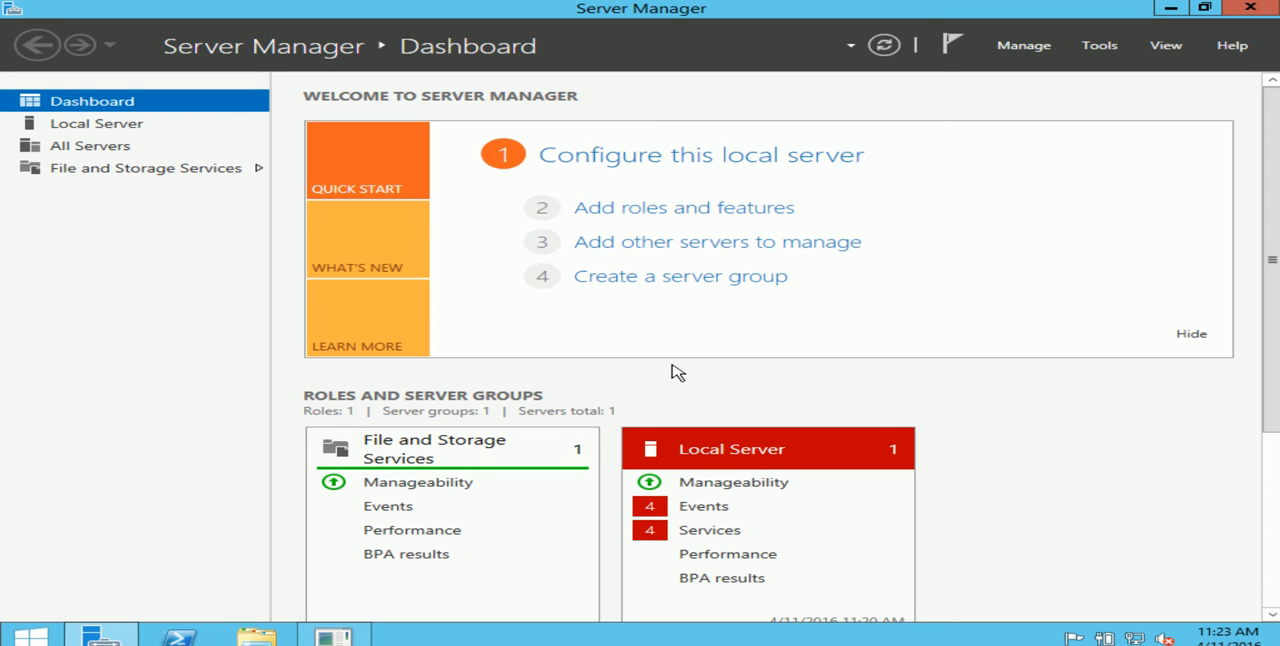
mouse_move(678, 373)
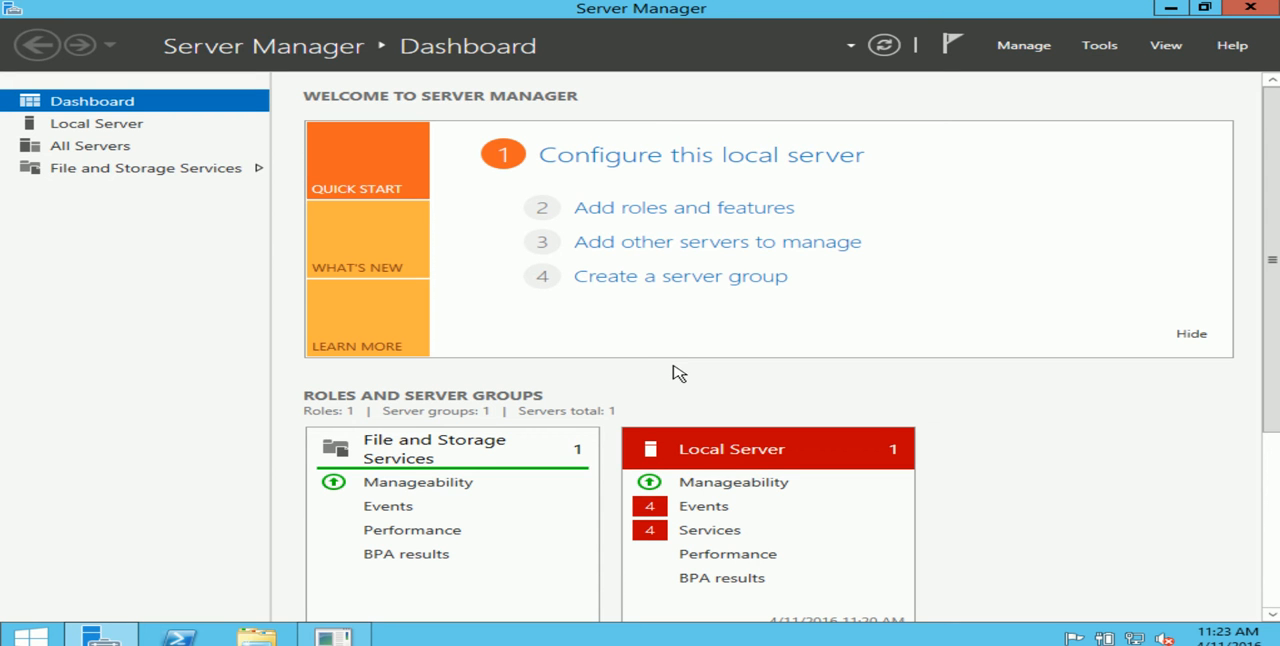
mouse_move(697, 391)
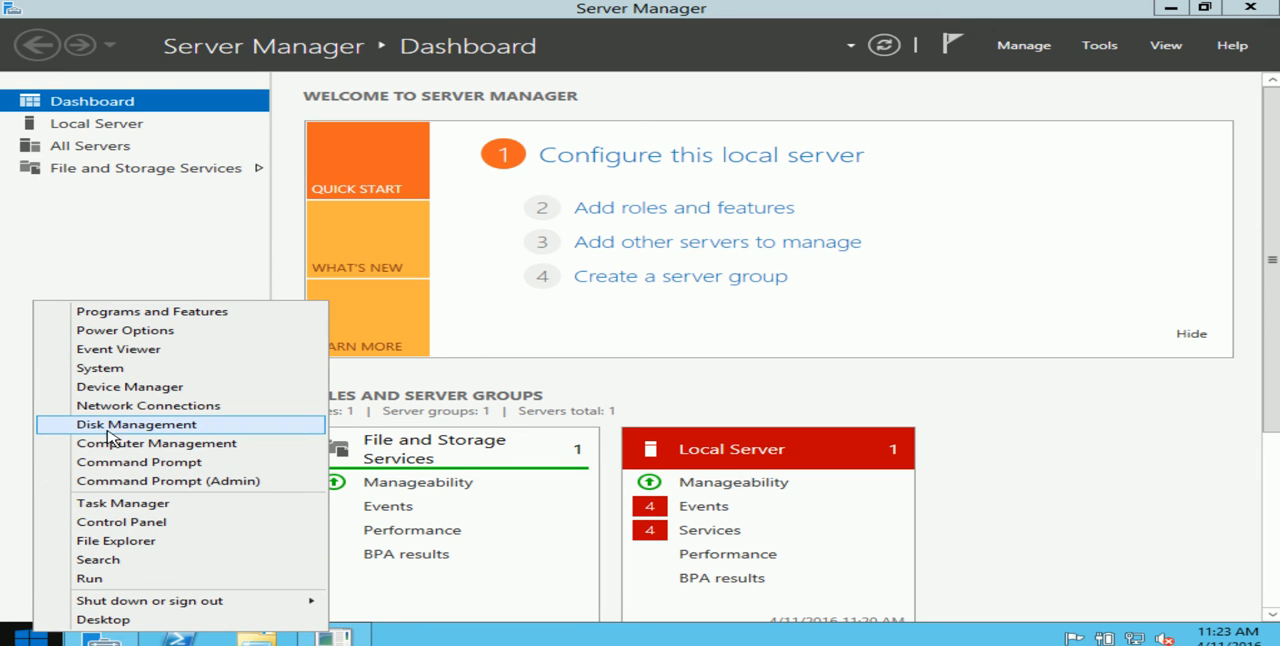
Open Disk Management from the Start quick access menu.
click(134, 424)
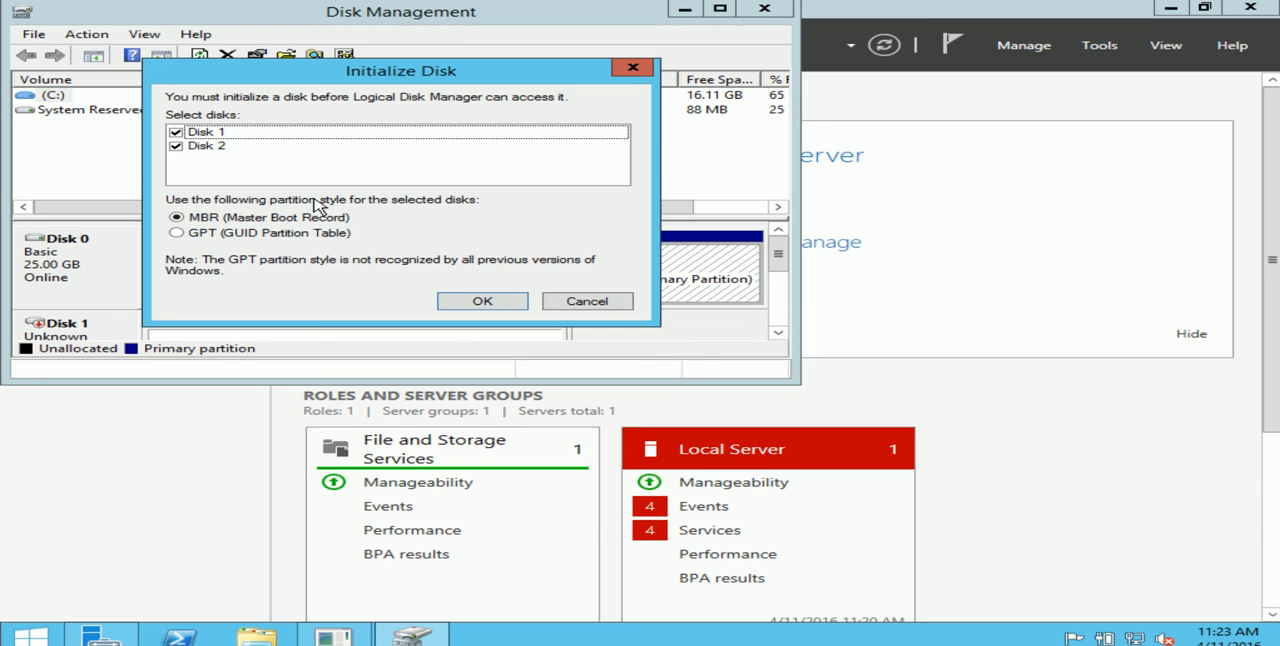
mouse_move(262, 147)
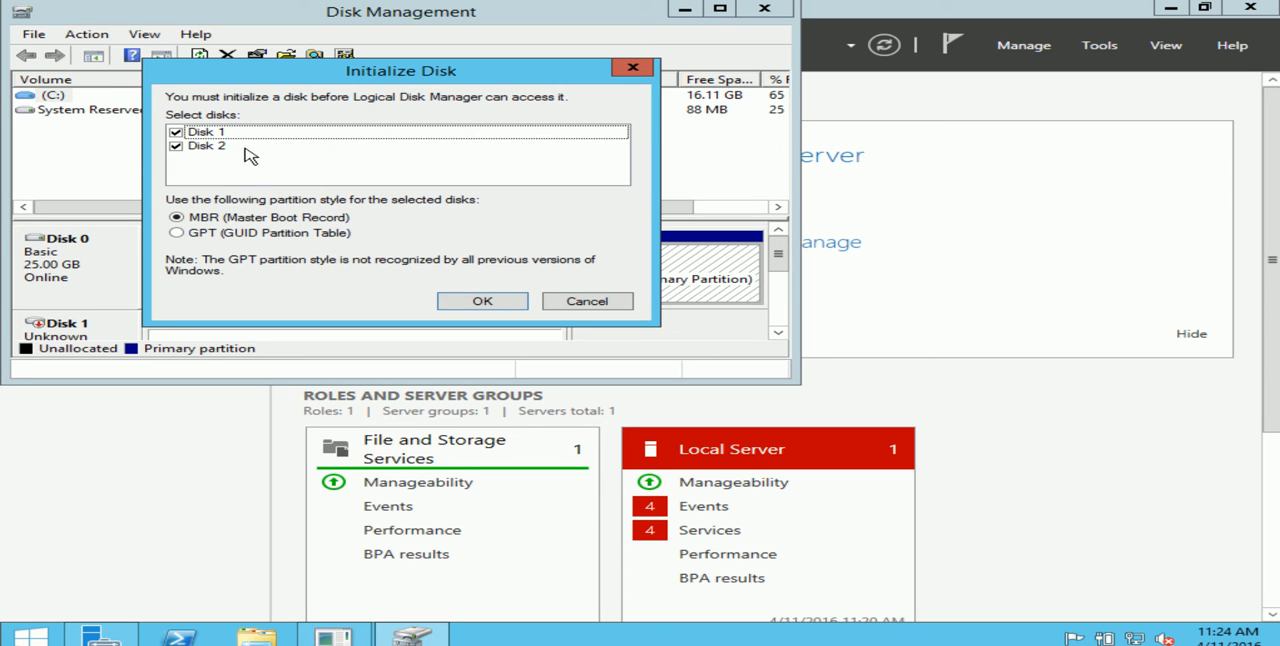
mouse_move(337, 270)
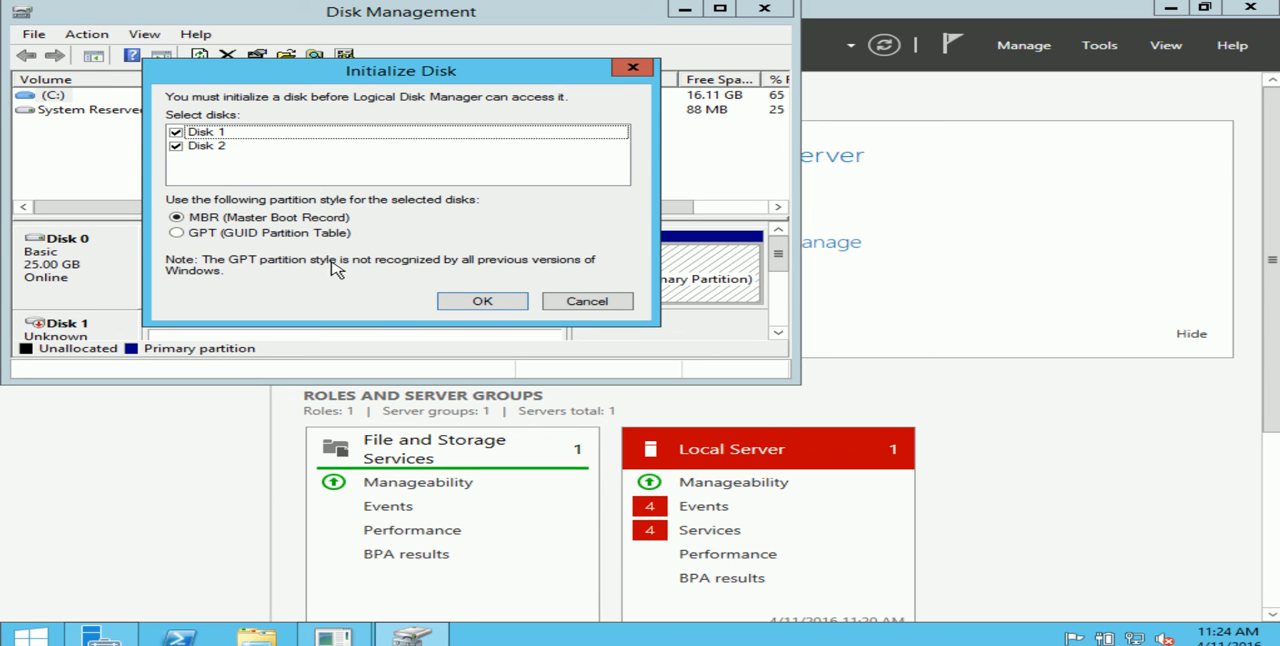
mouse_move(373, 162)
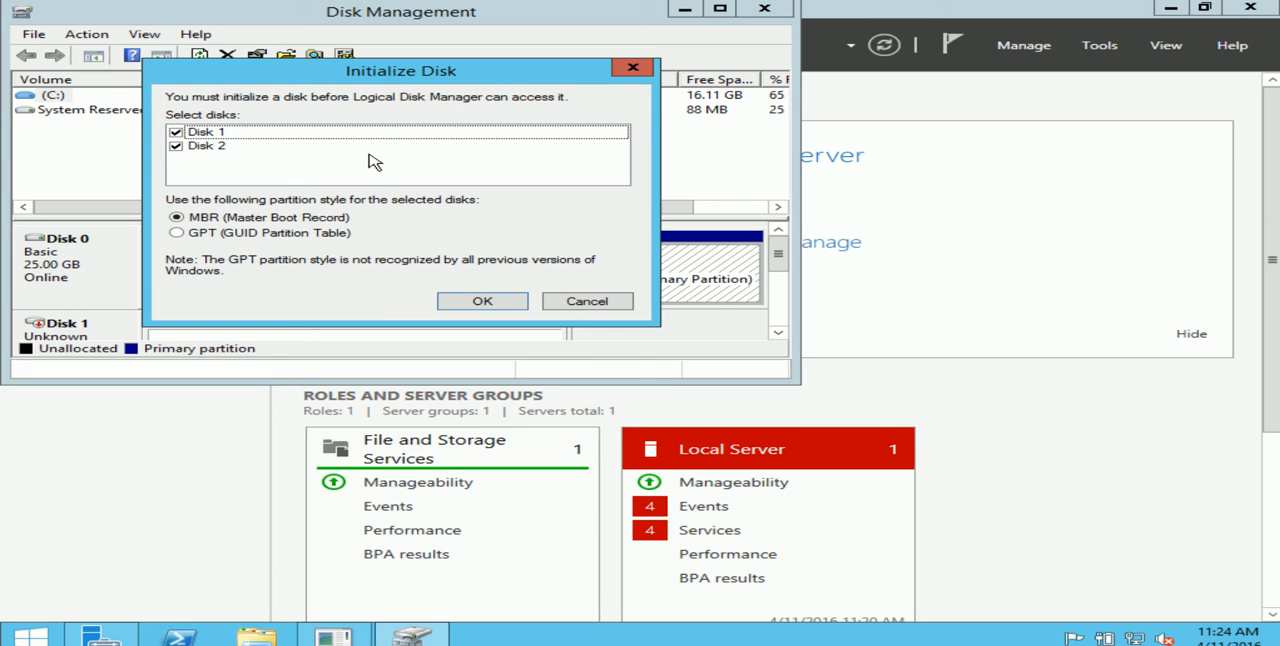
mouse_move(363, 167)
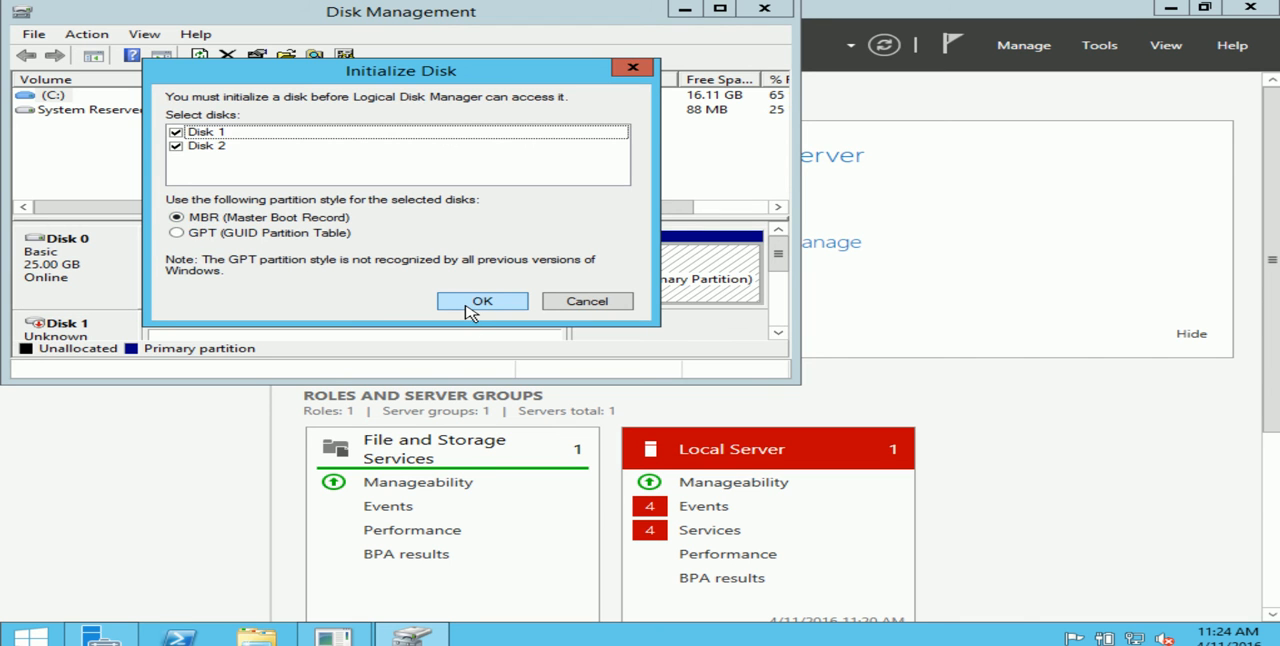
Initialize Disk 1 and Disk 2 with MBR partitioning.
click(481, 301)
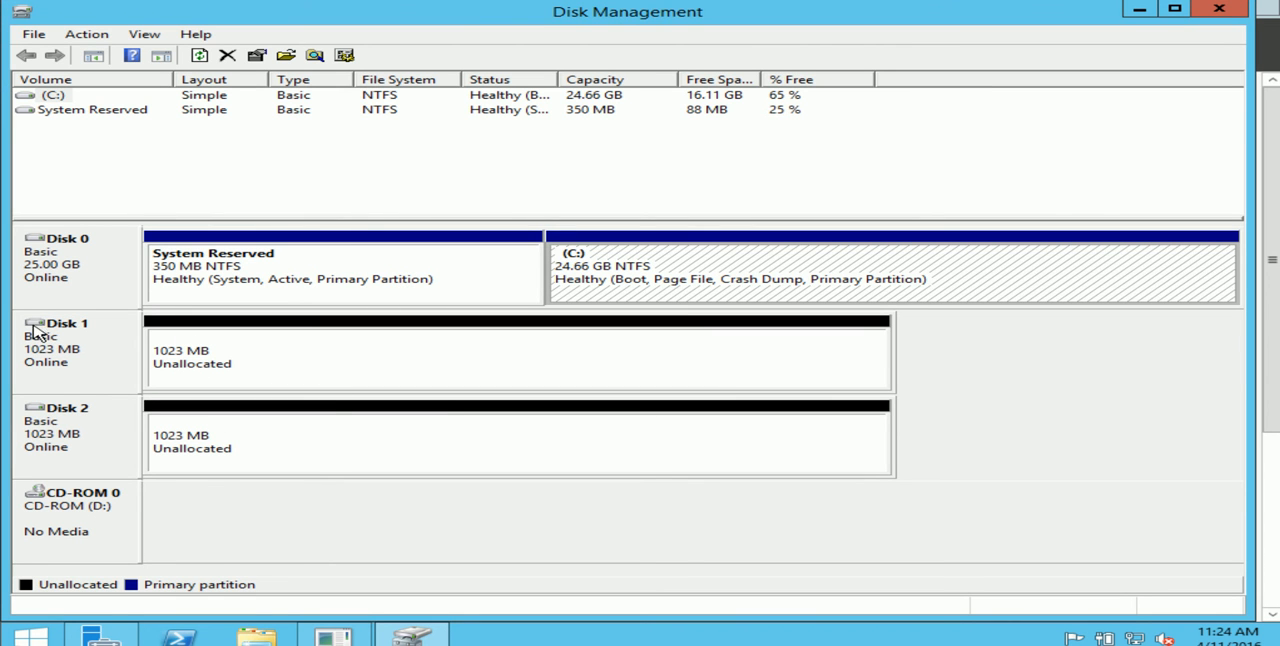
mouse_move(93, 360)
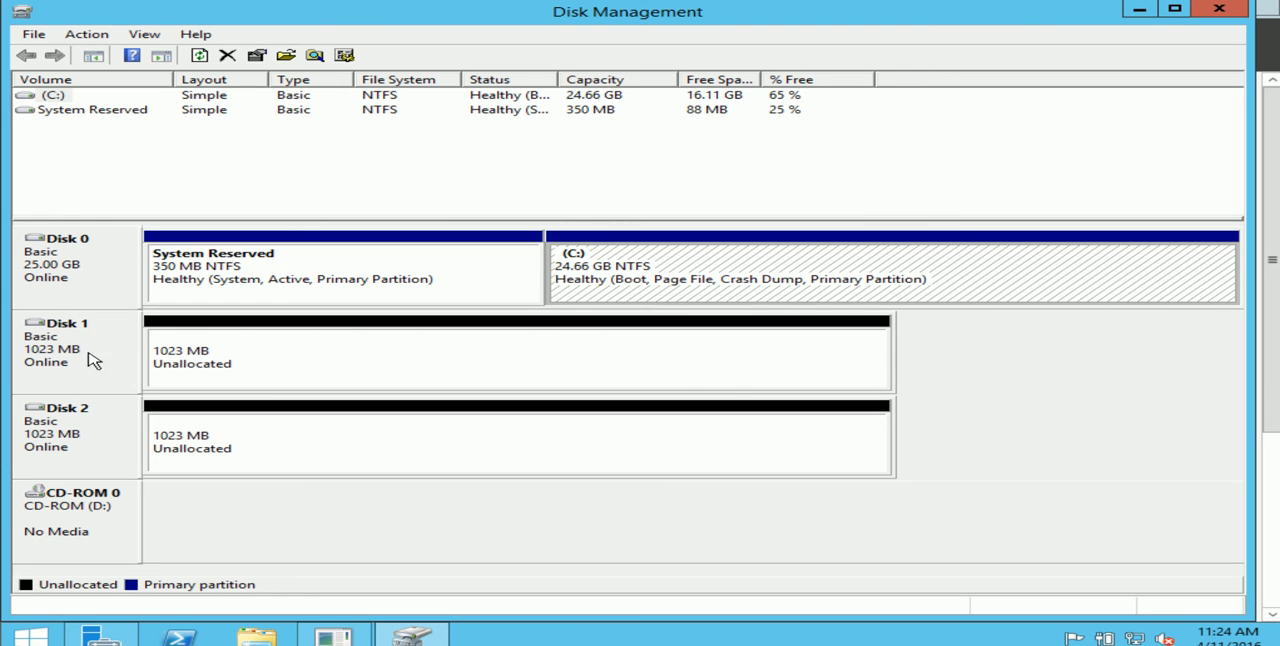
mouse_move(175, 610)
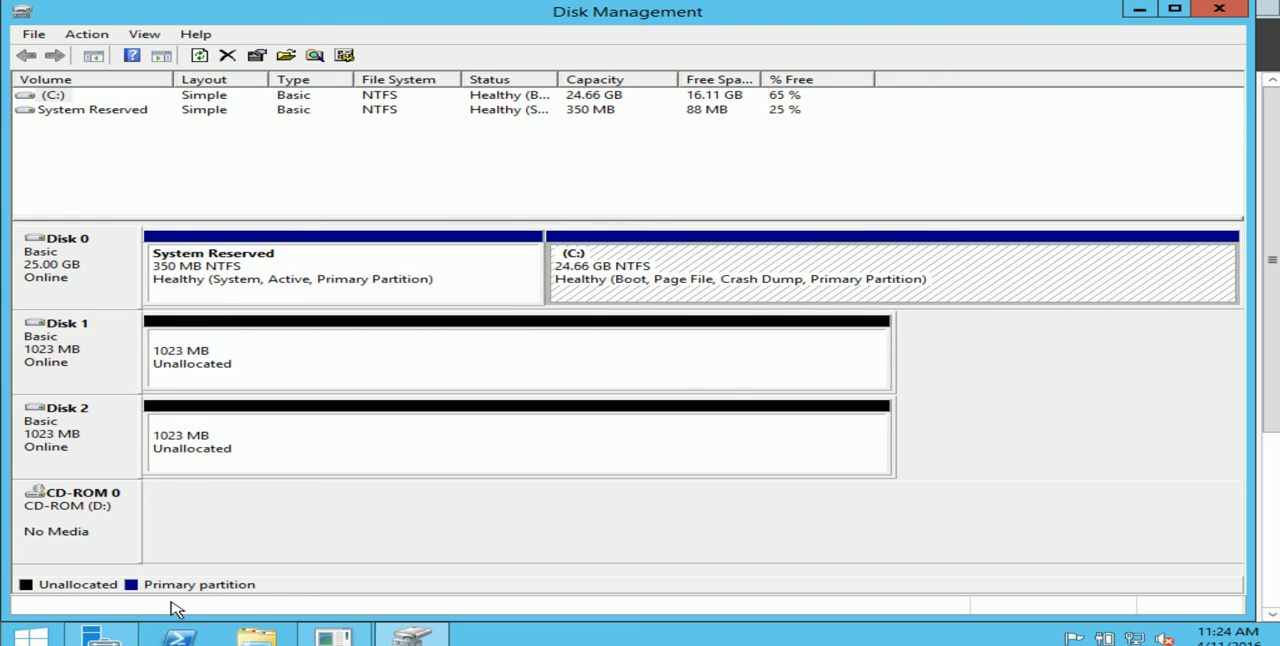
mouse_move(53, 593)
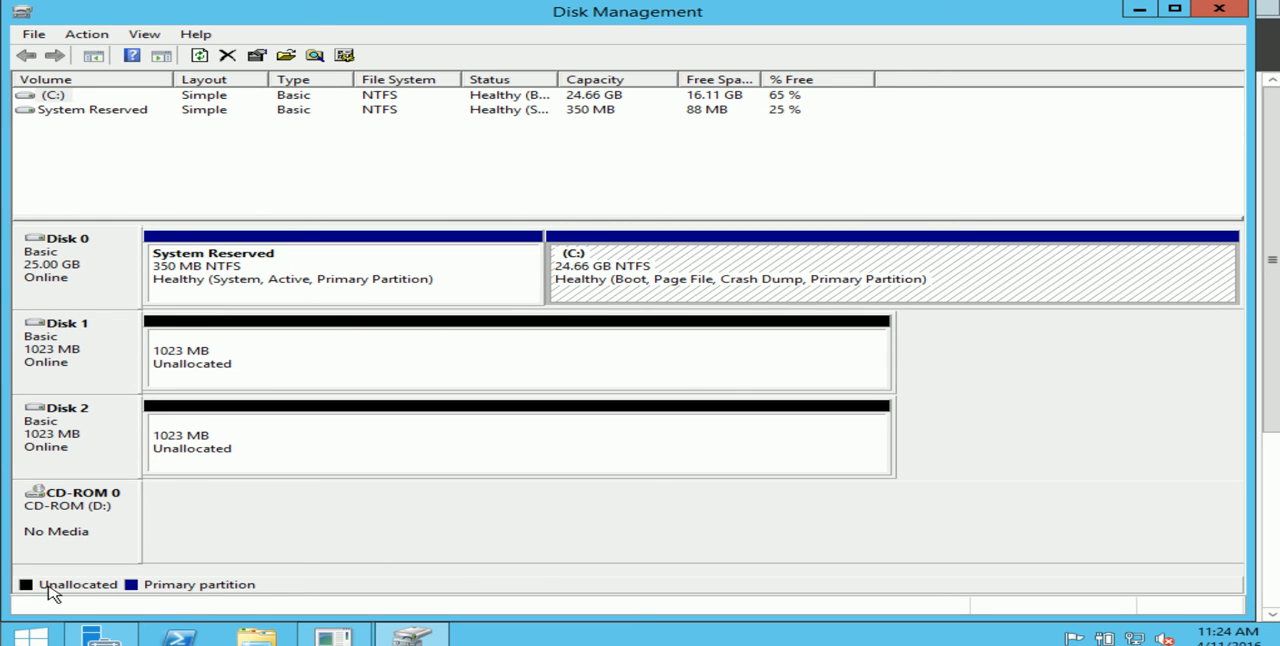
mouse_move(90, 568)
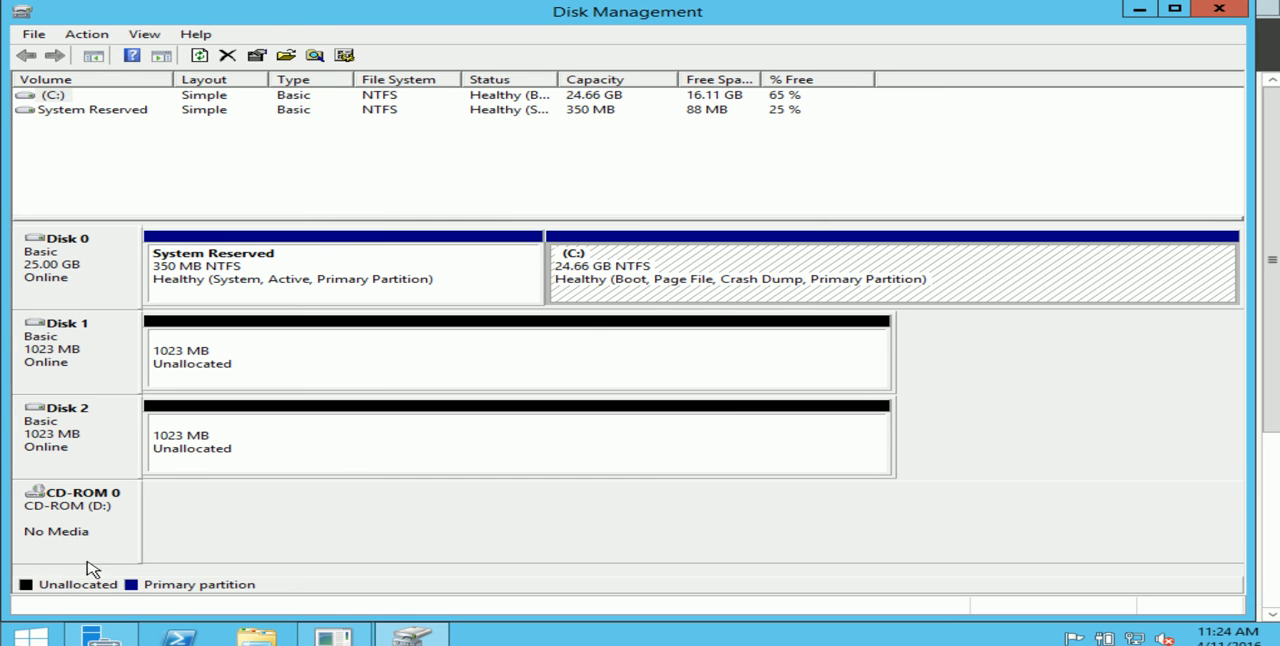
mouse_move(385, 391)
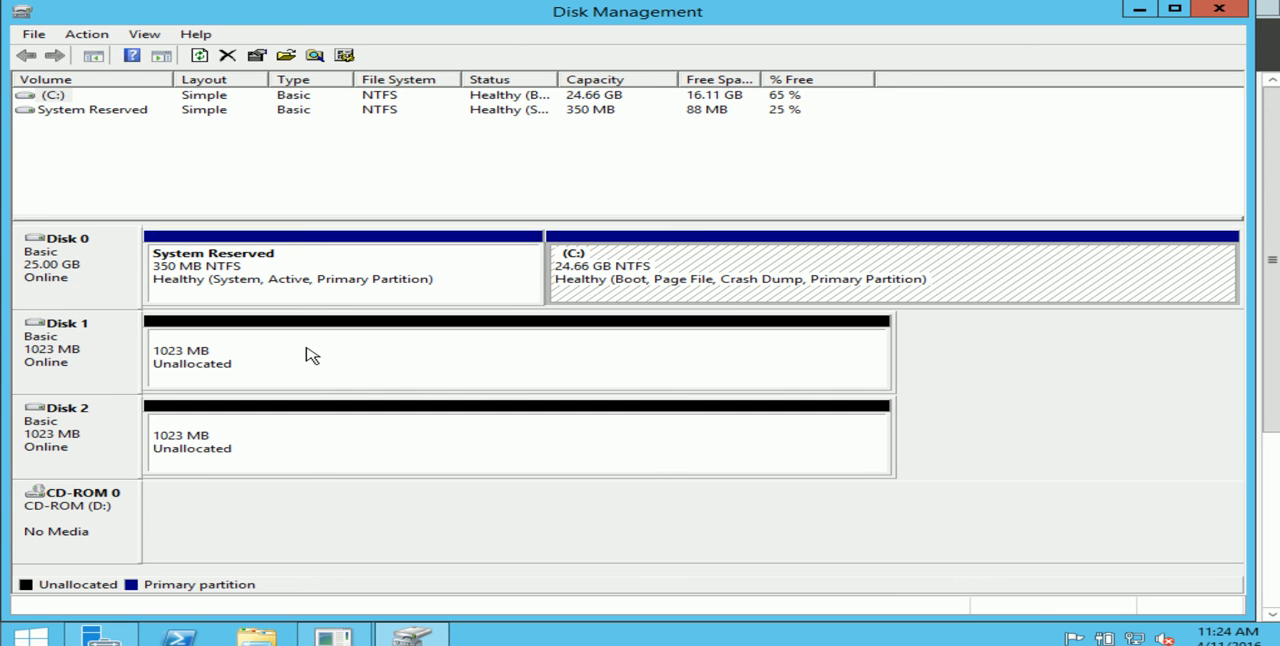
mouse_move(770, 336)
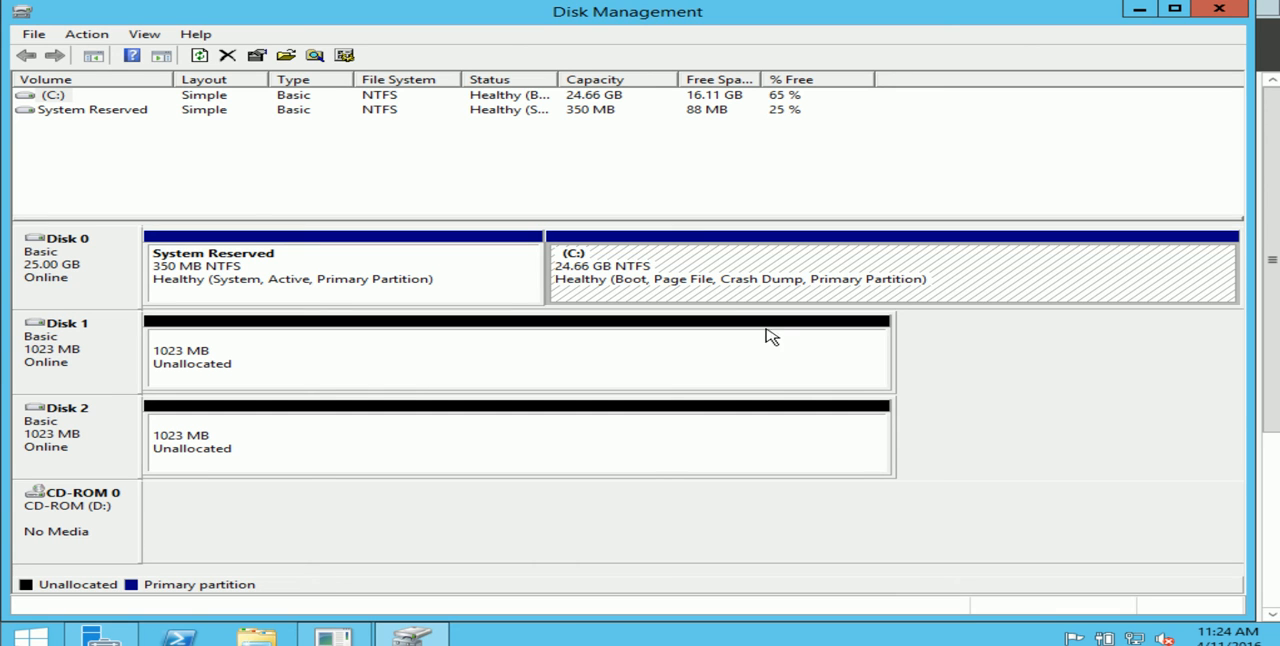
mouse_move(303, 390)
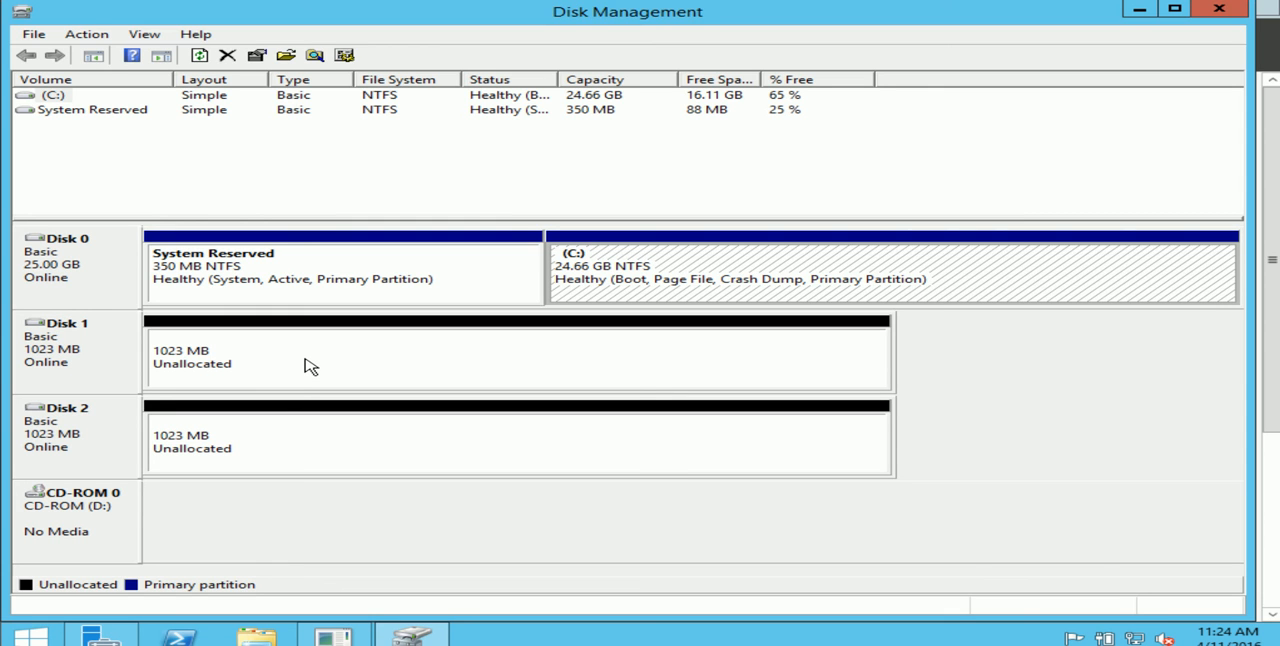
mouse_move(308, 348)
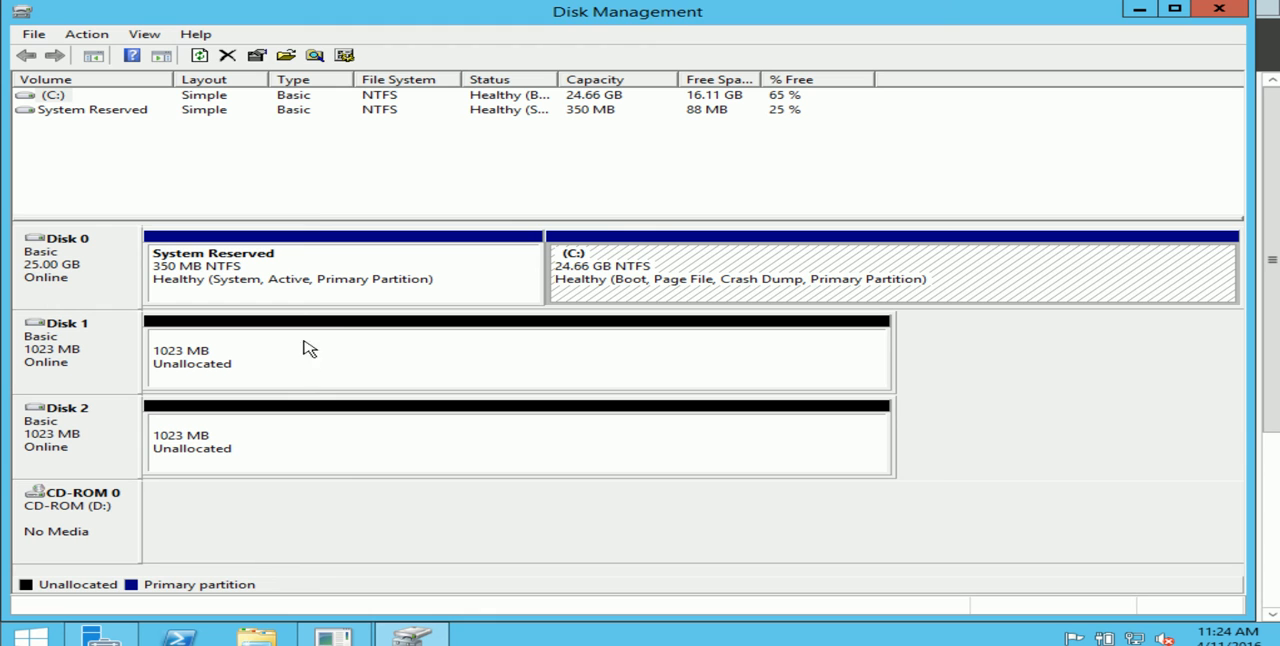
Start the New Simple Volume wizard on Disk 1's unallocated space.
right_click(300, 355)
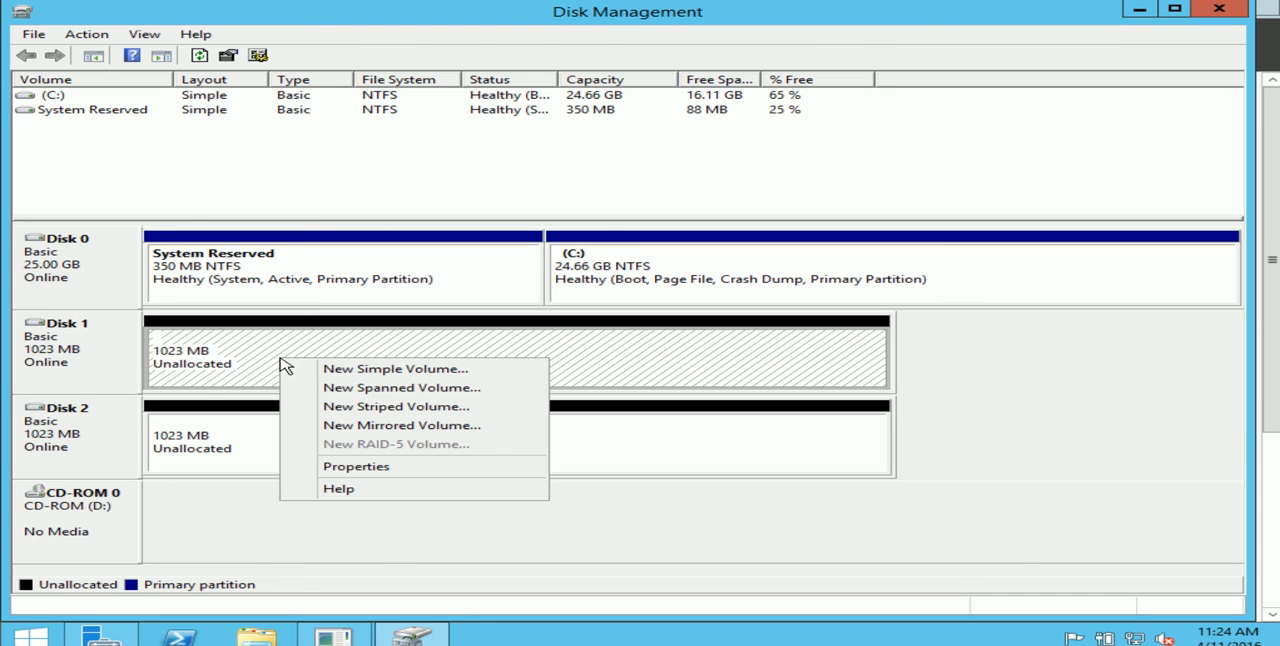
mouse_move(395, 369)
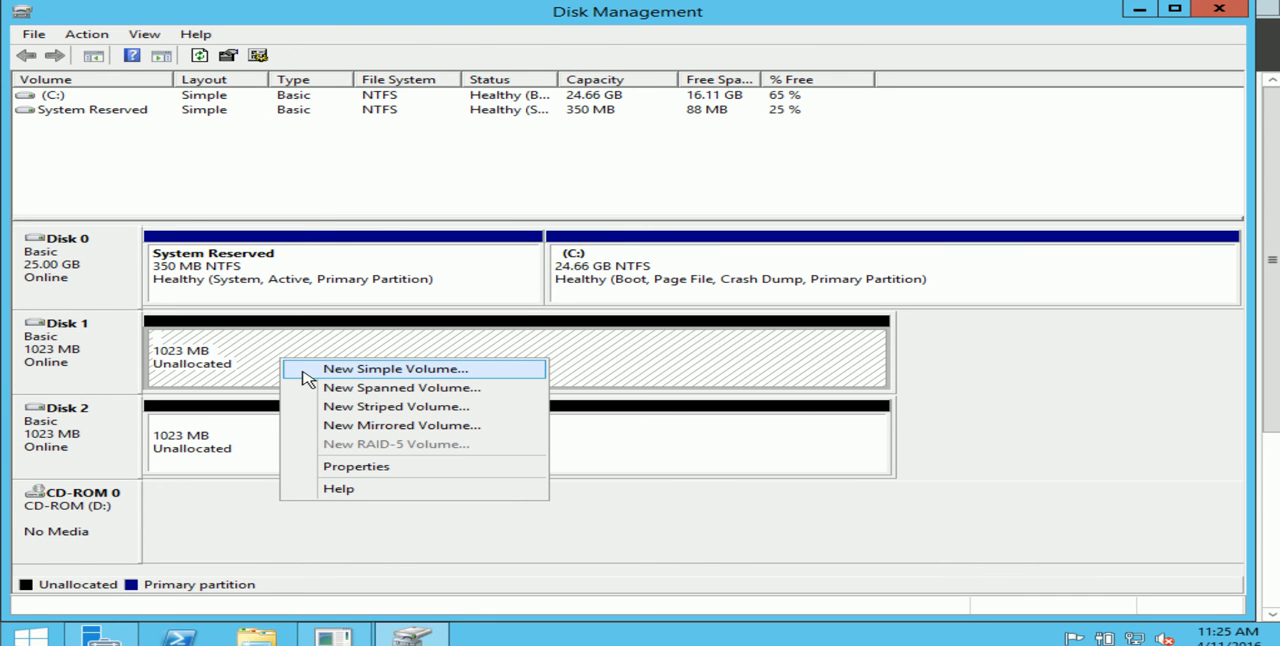
click(394, 369)
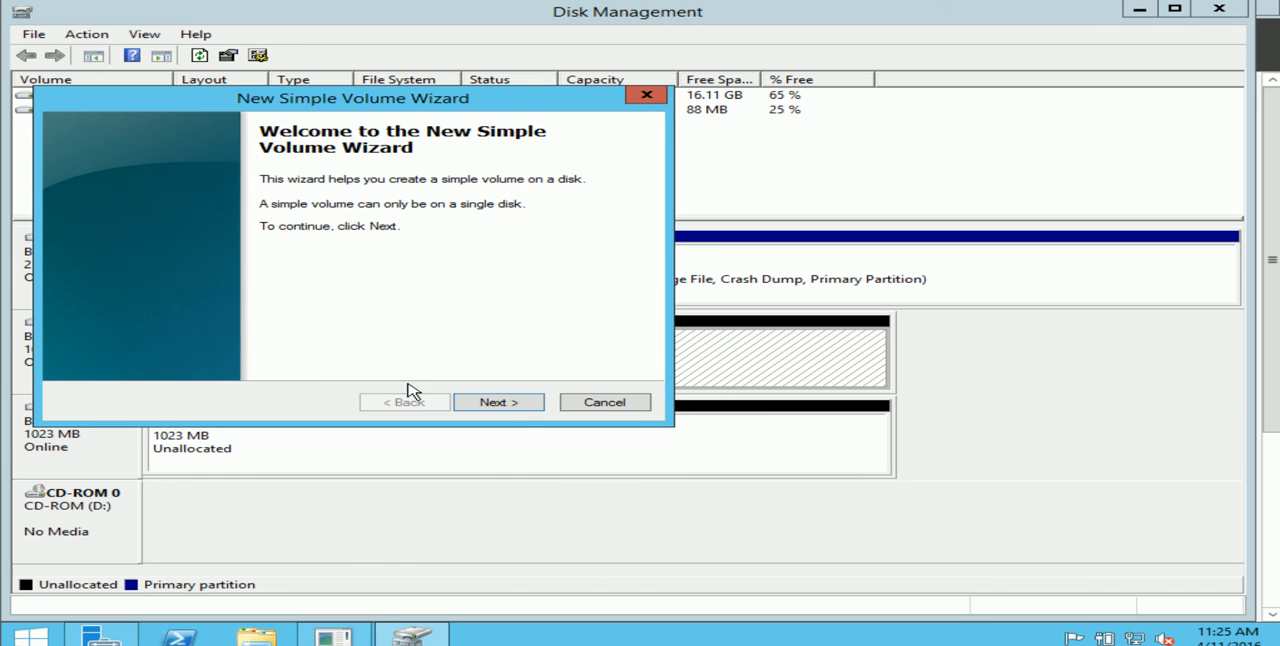
Set the simple volume size to 100 MB in the wizard.
click(498, 401)
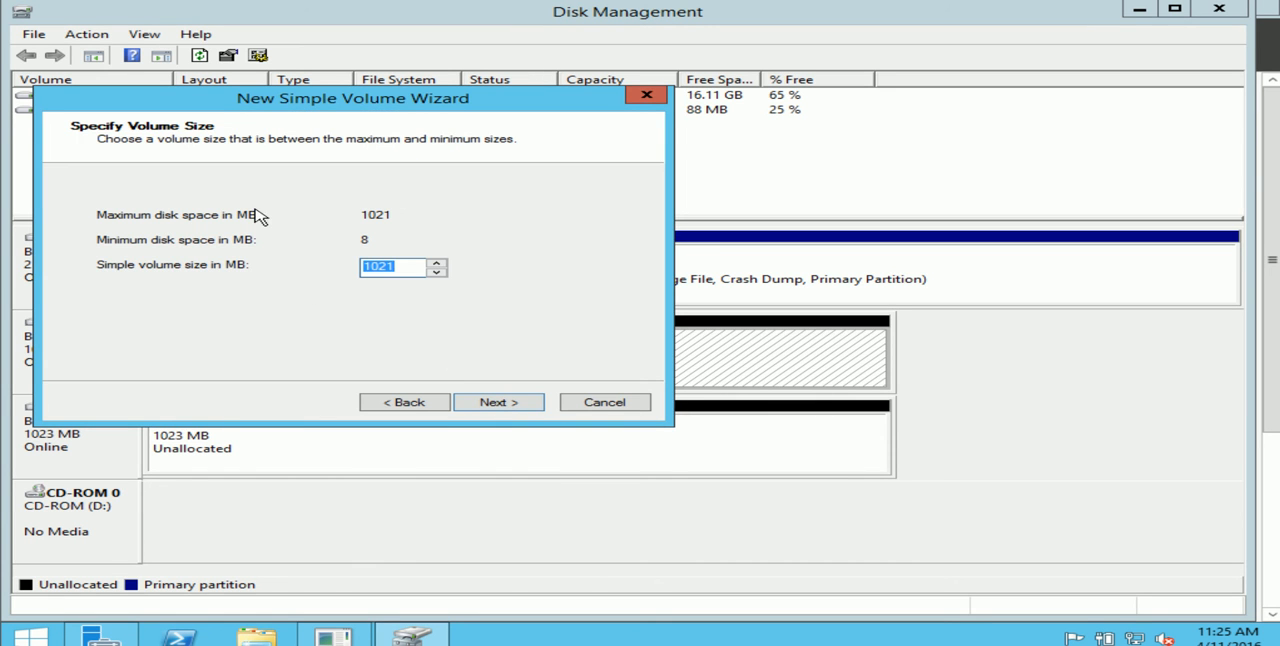
mouse_move(388, 217)
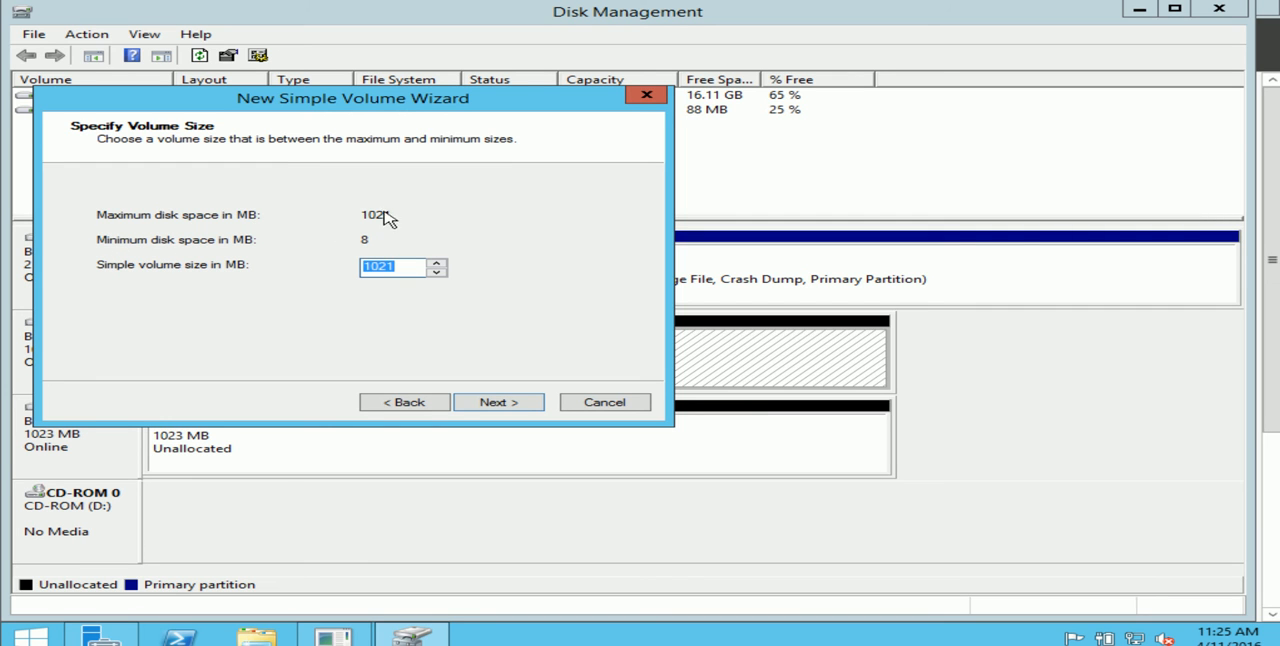
mouse_move(388, 228)
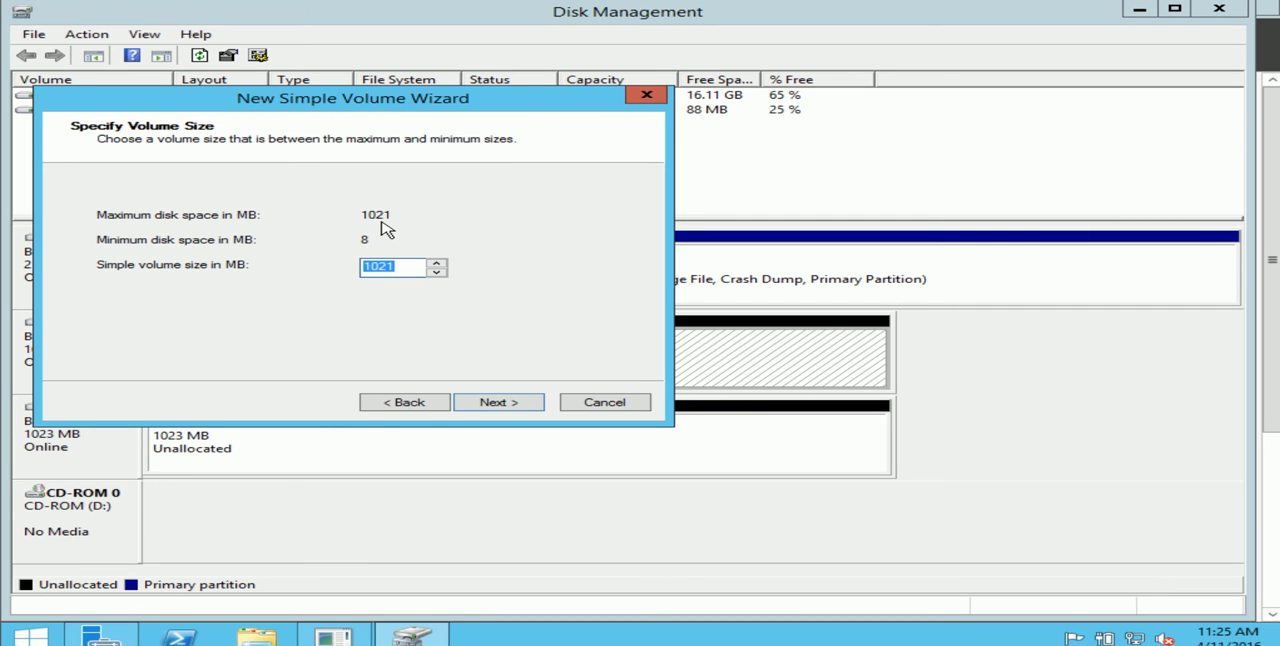
mouse_move(225, 278)
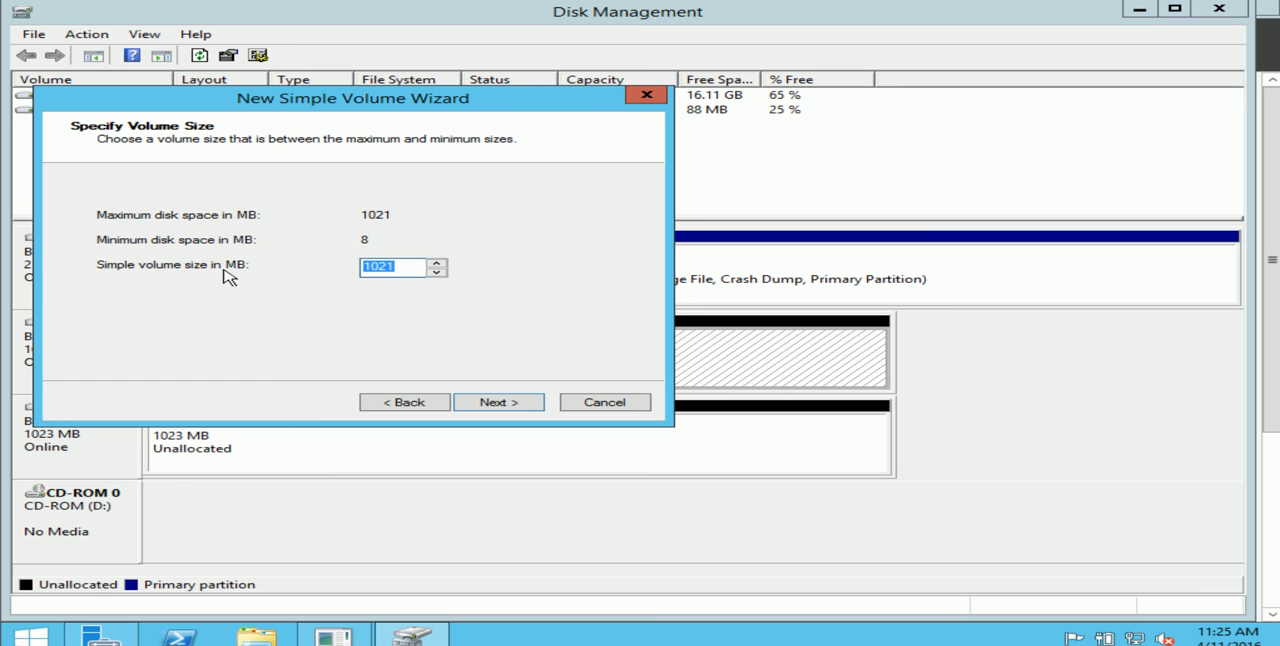
click(390, 267)
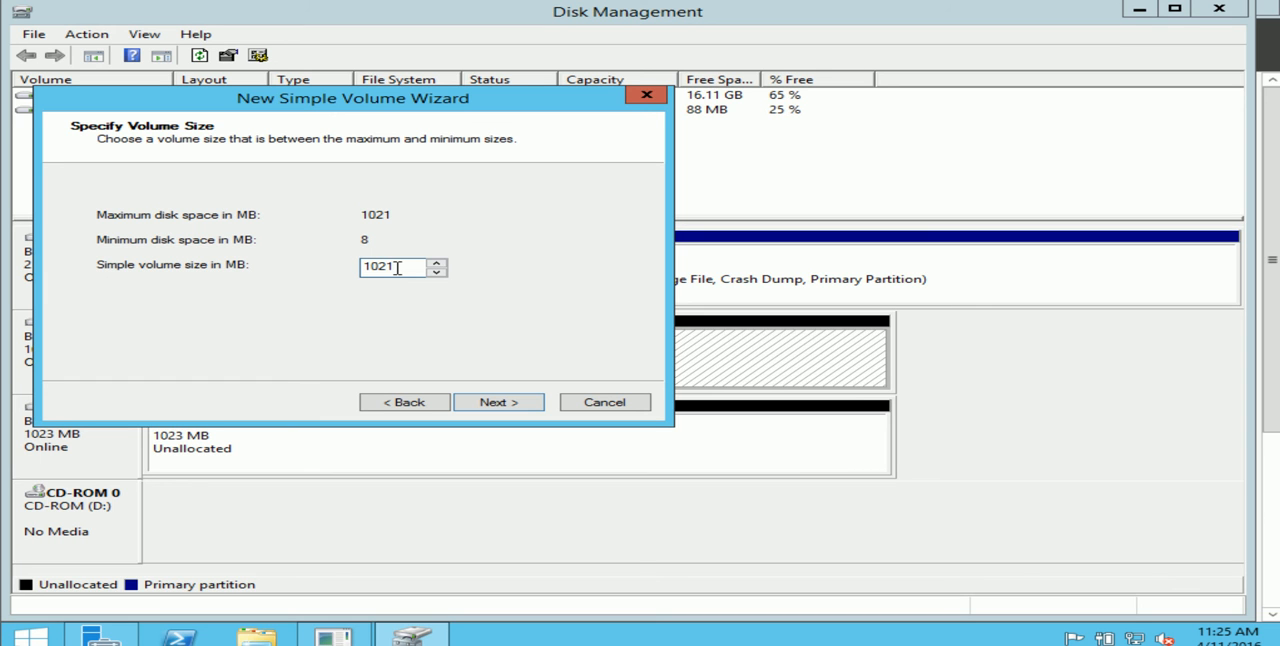
key(BackSpace)
text(0)
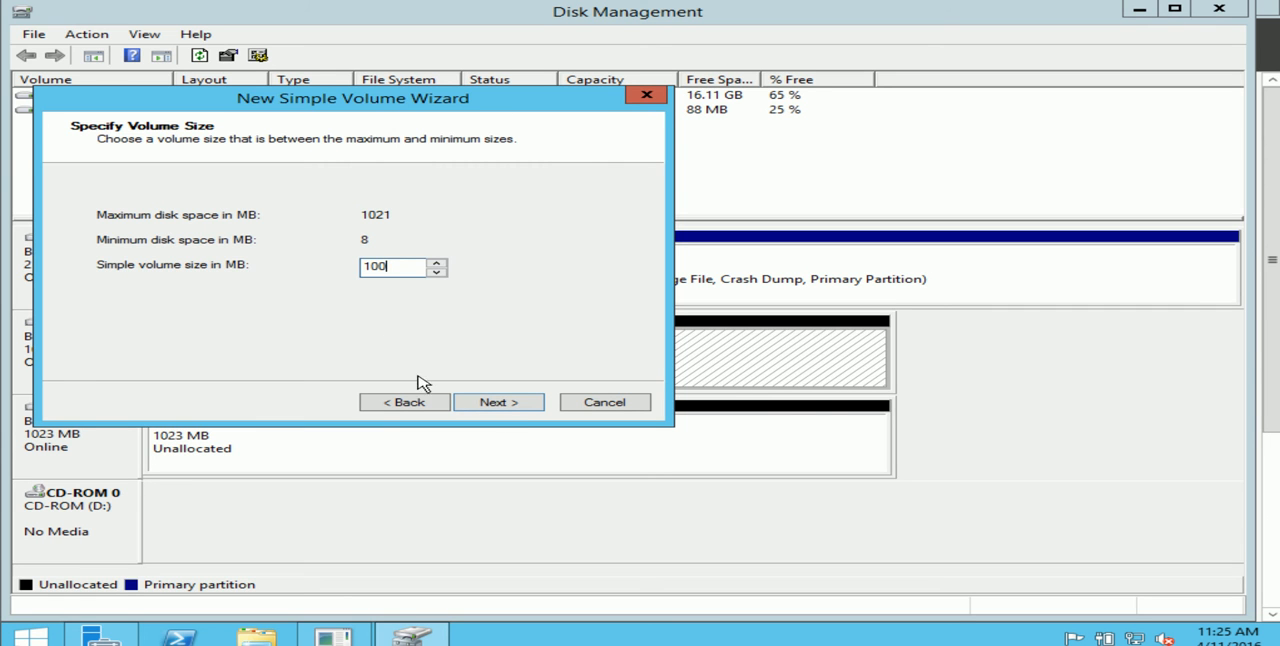
click(498, 401)
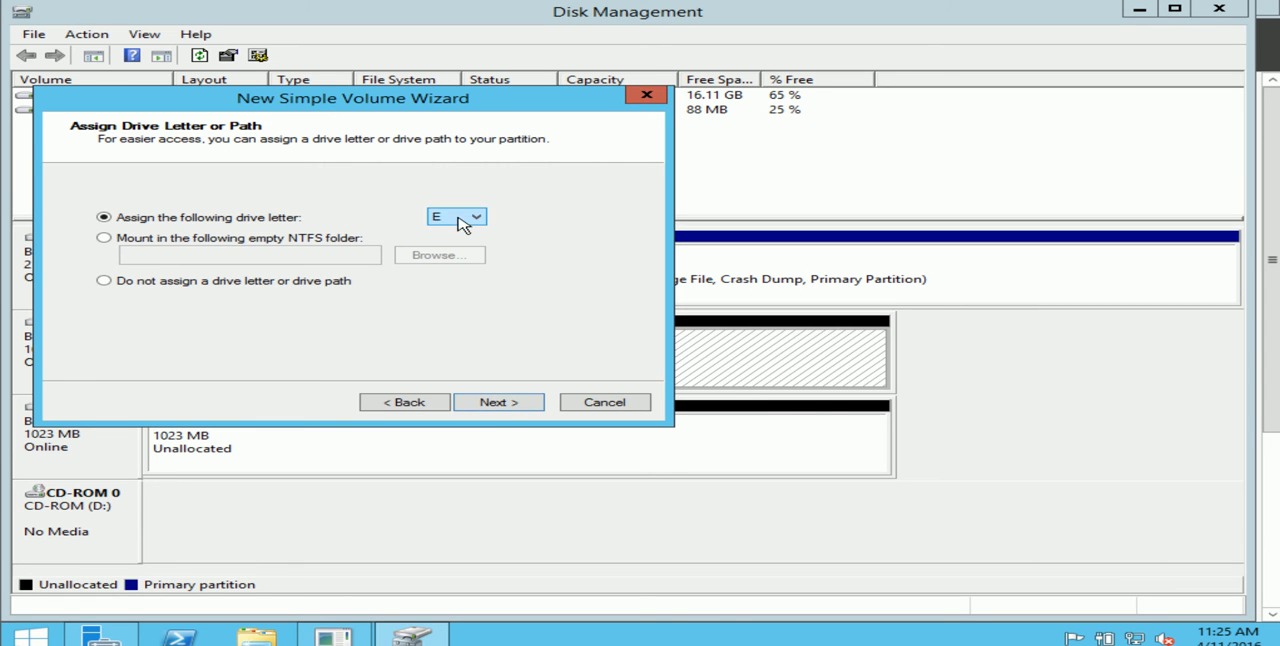
Assign drive letter A to the new volume.
click(475, 217)
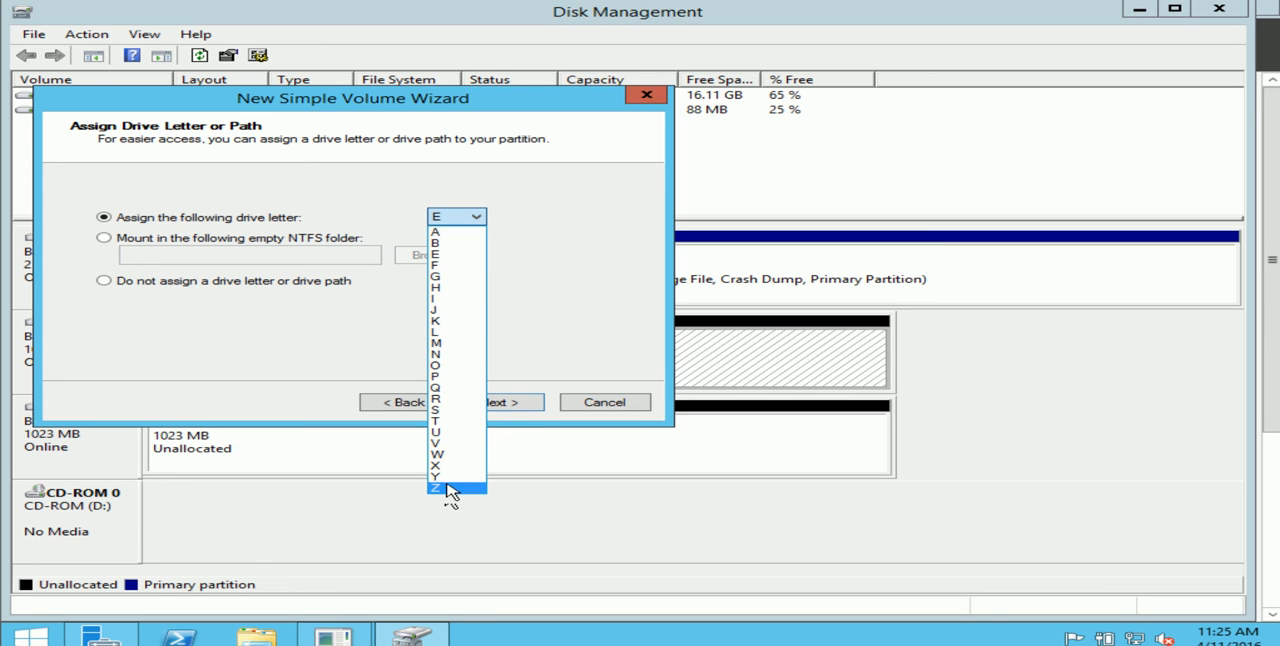
click(435, 231)
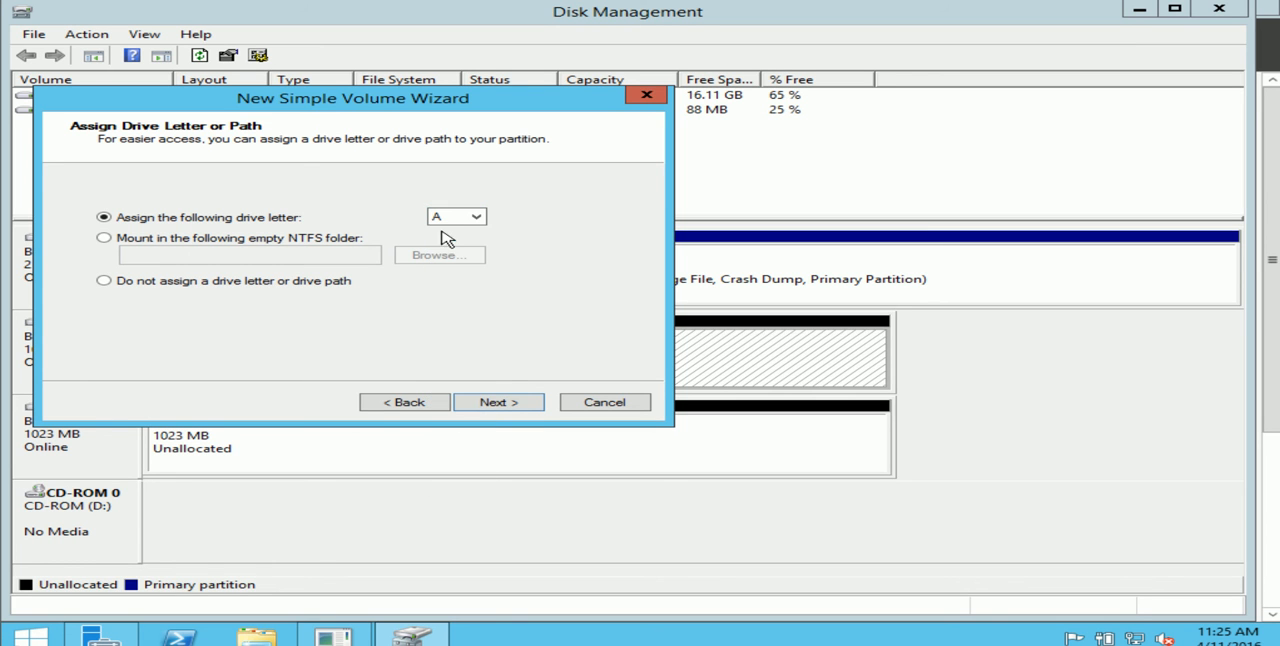
click(498, 402)
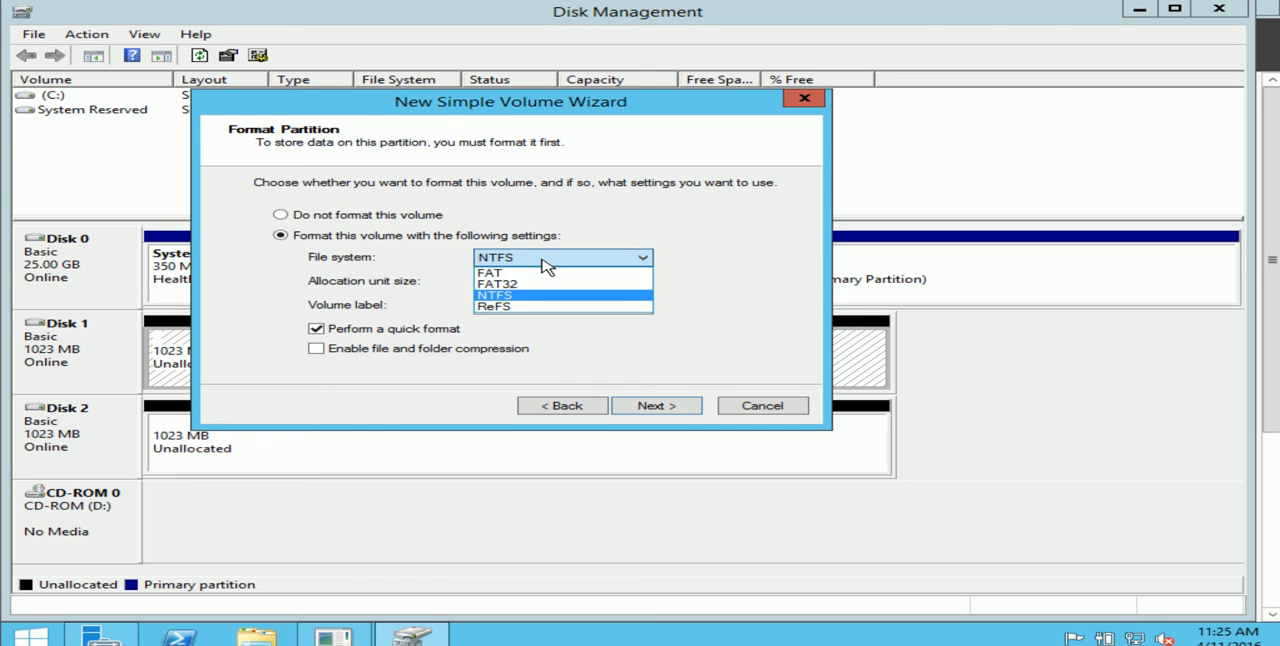
mouse_move(515, 302)
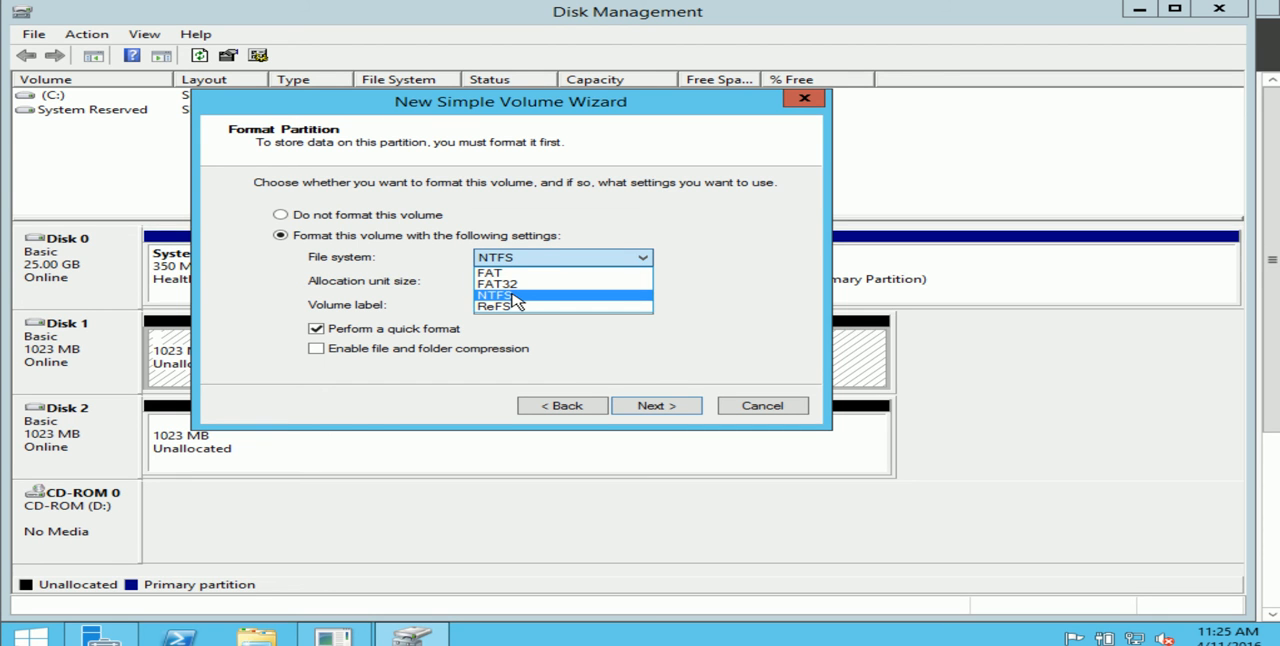
Keep NTFS with quick format for the new volume.
click(493, 294)
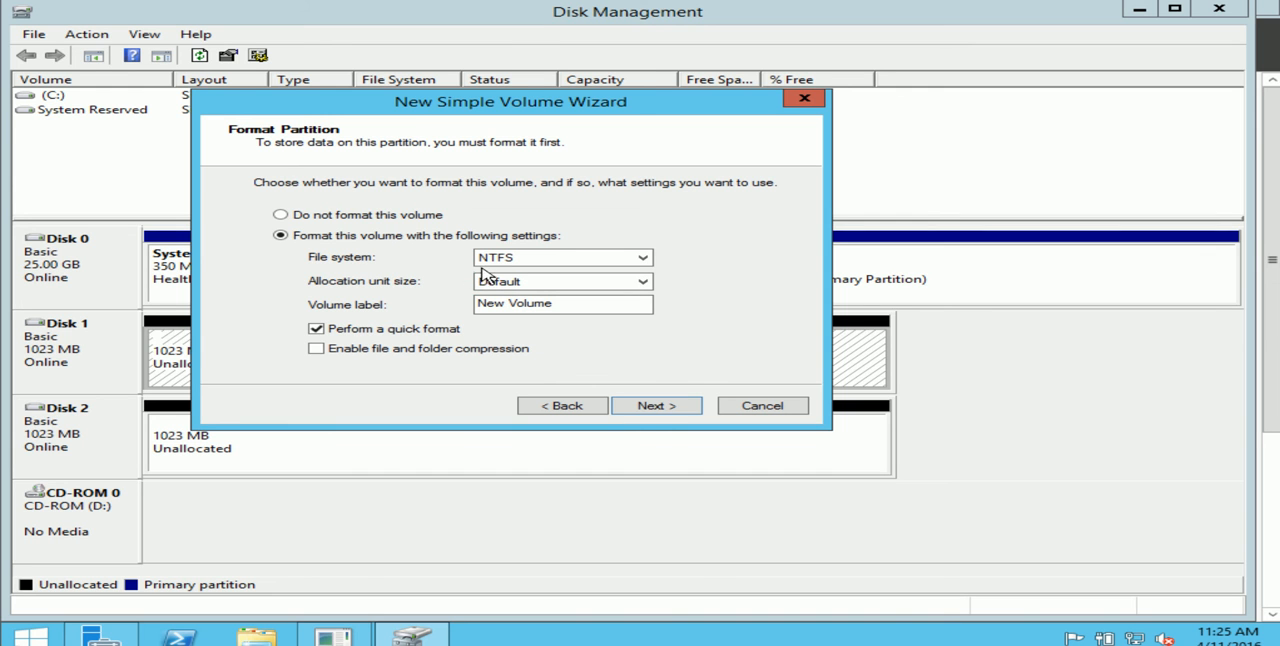
Finish the wizard to create the 100 MB NTFS New Volume (A:).
click(656, 405)
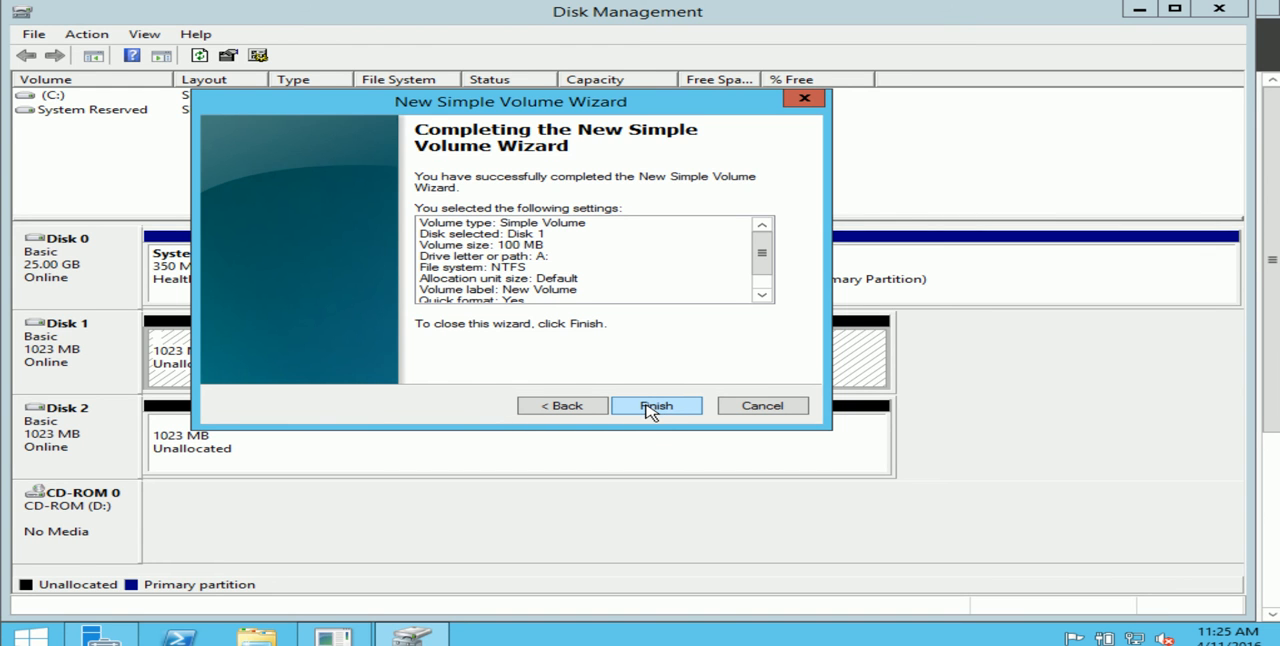
mouse_move(490, 170)
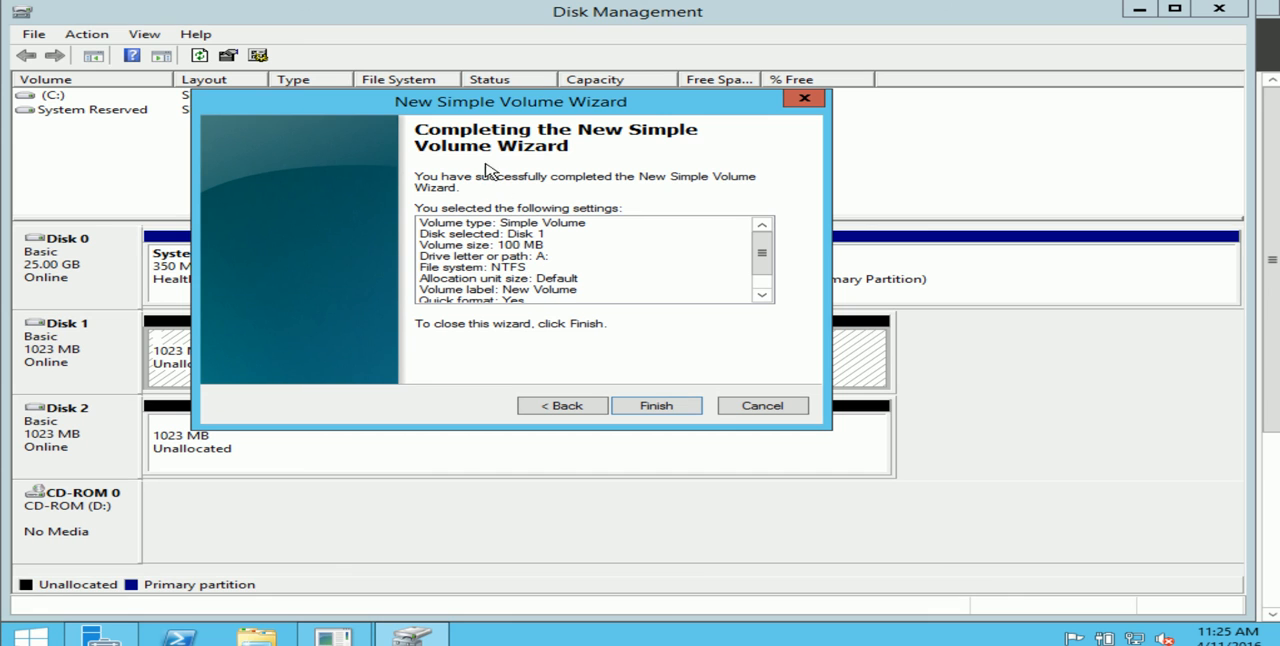
mouse_move(613, 251)
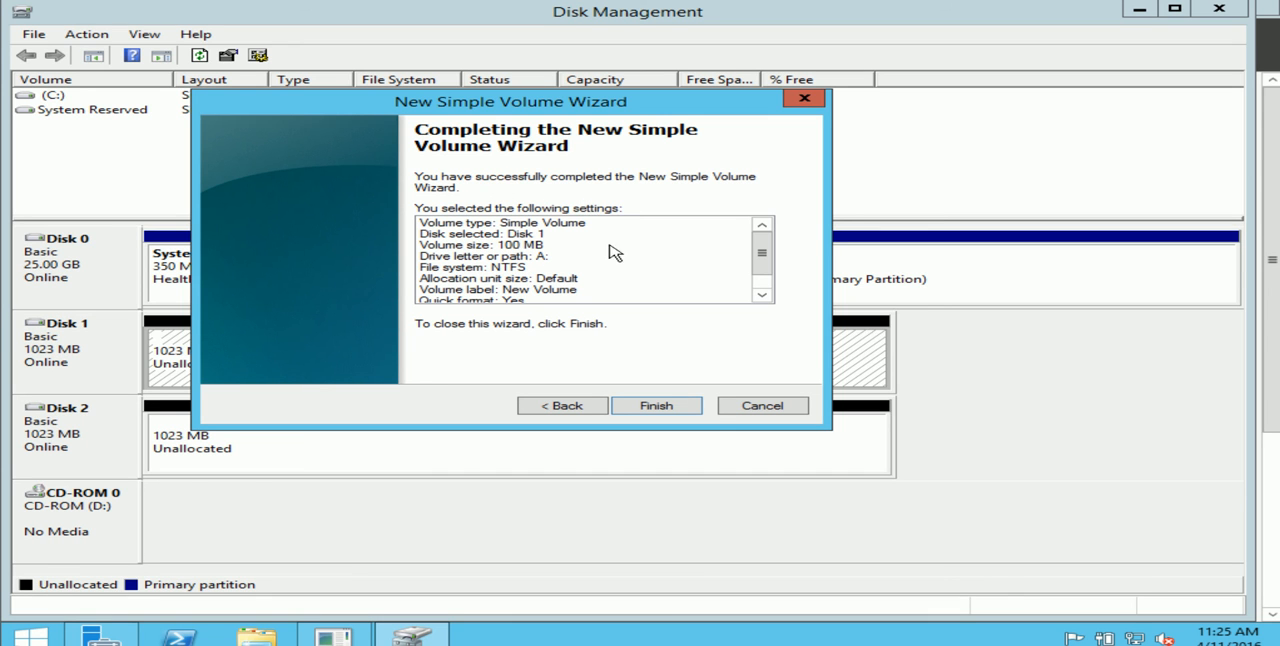
mouse_move(511, 296)
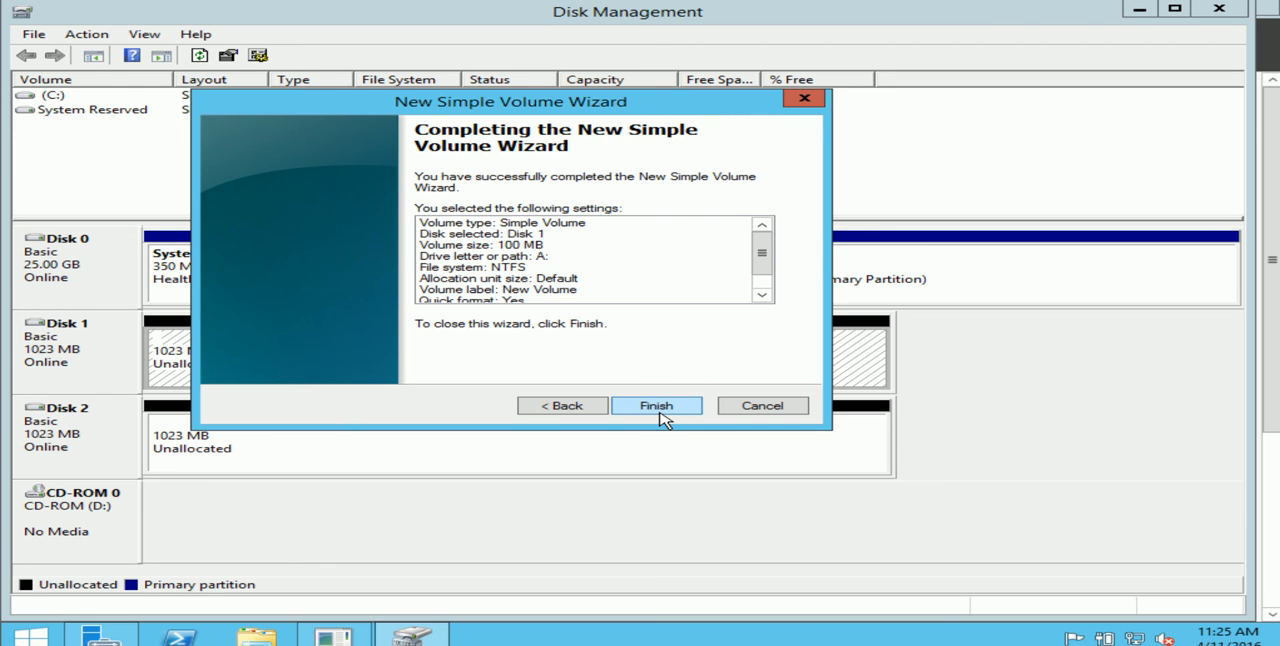
click(656, 405)
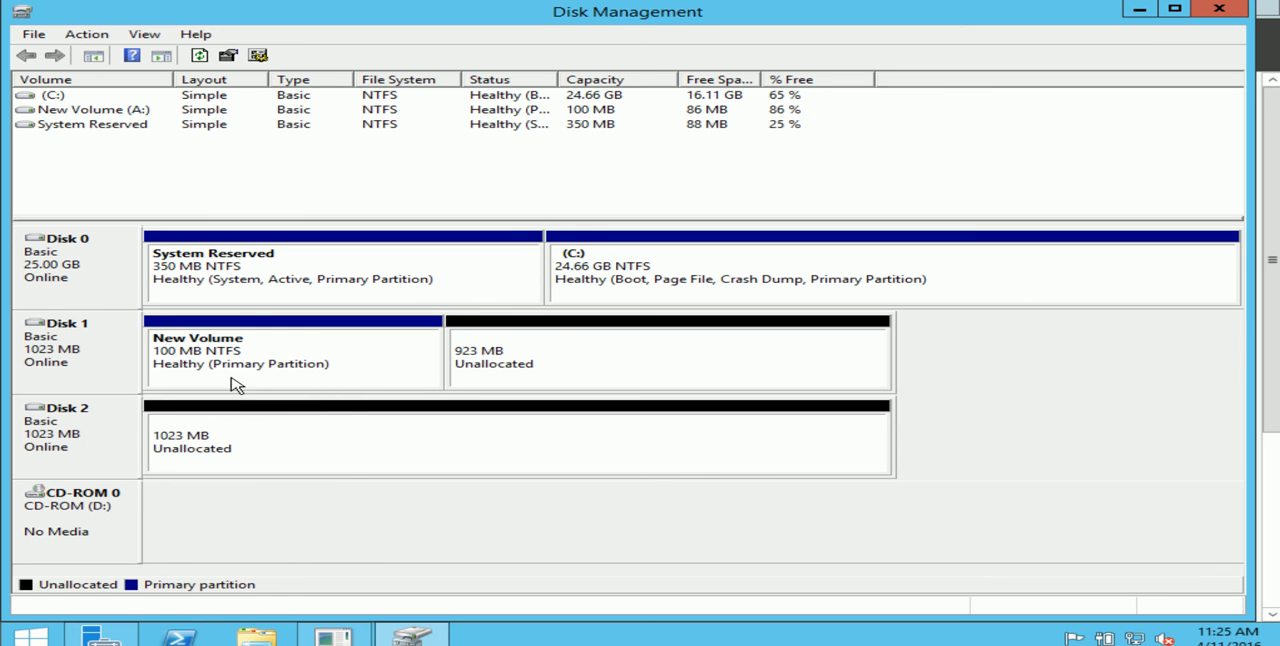
mouse_move(370, 343)
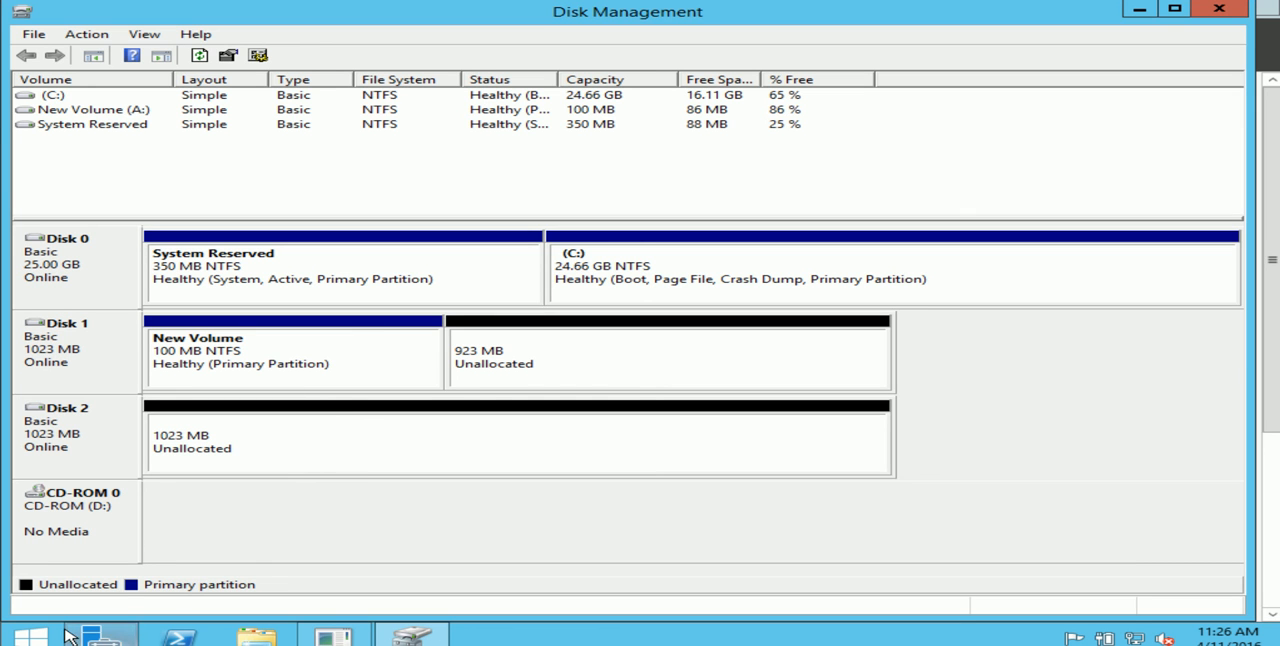
click(30, 637)
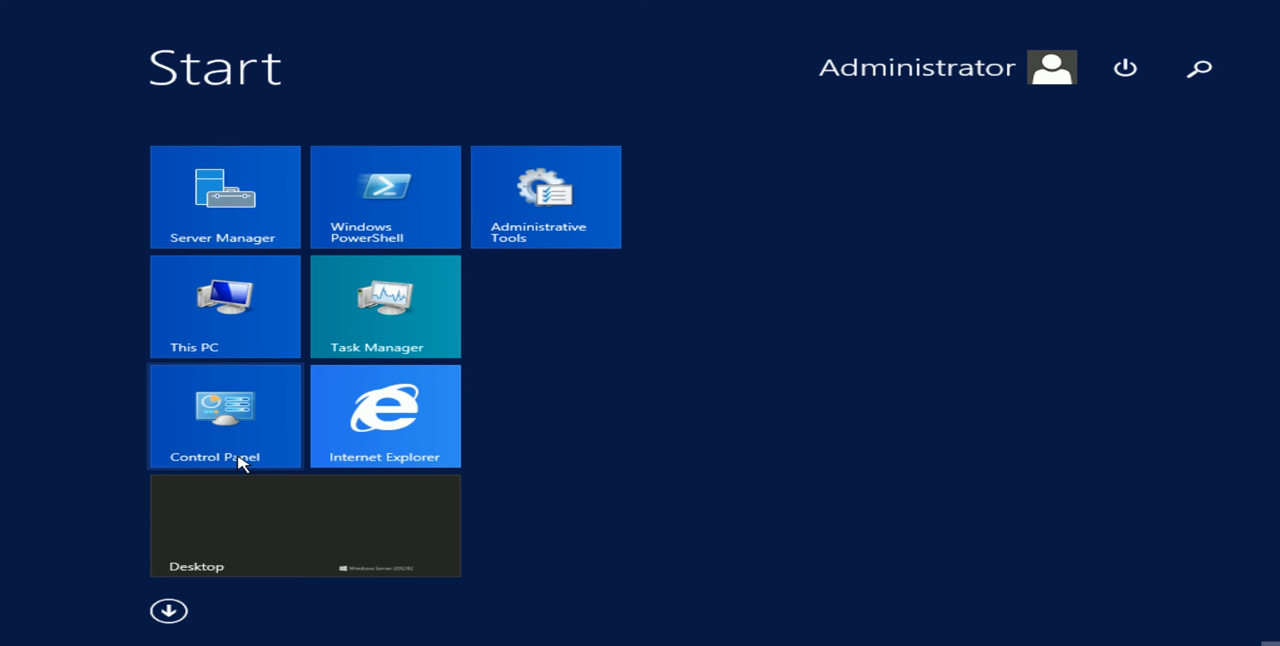
mouse_move(238, 352)
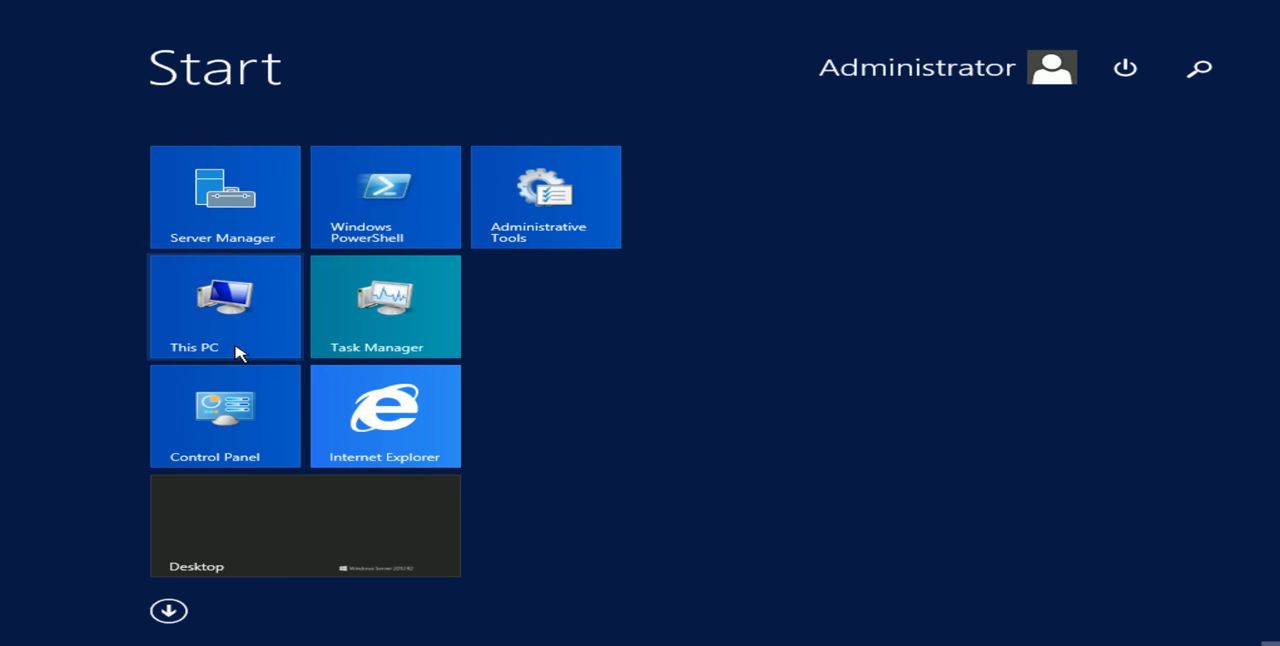
click(224, 306)
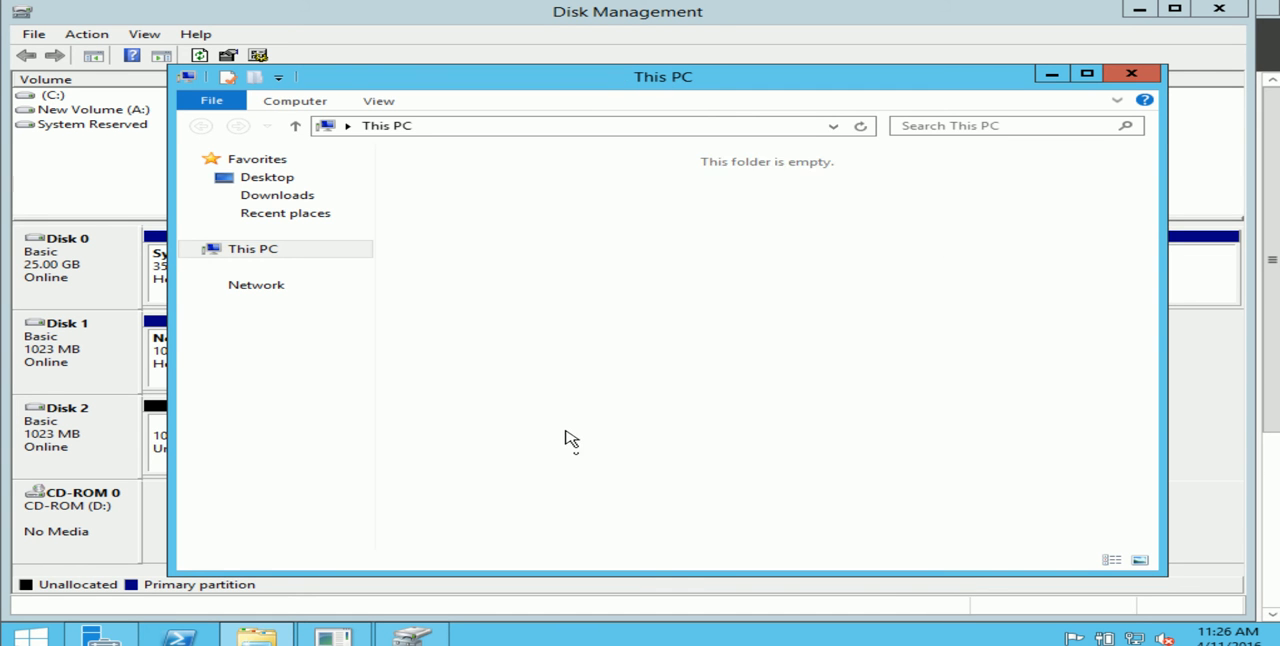
click(253, 248)
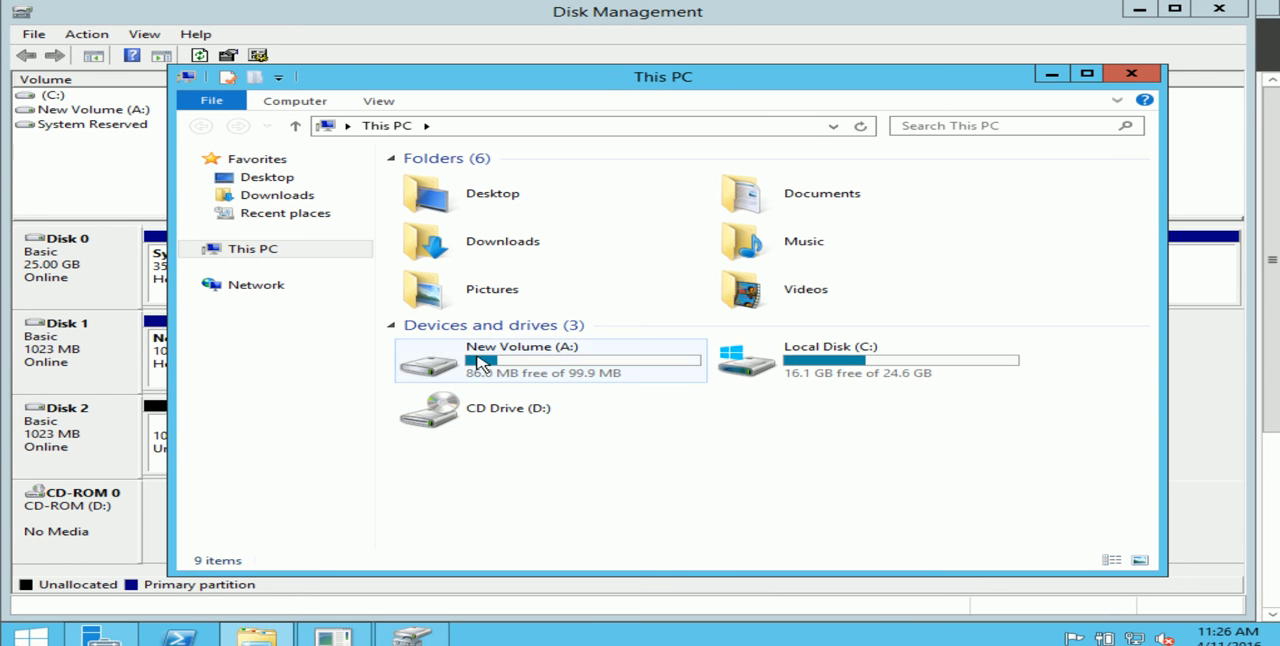
mouse_move(582, 388)
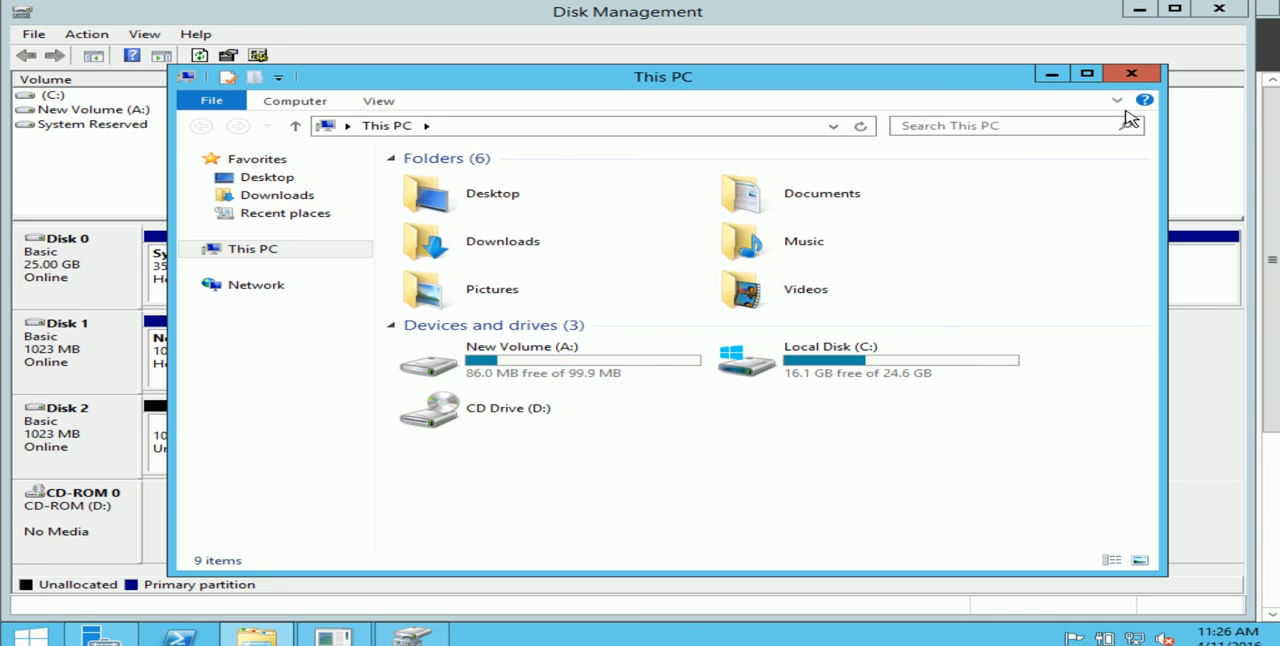
click(1131, 73)
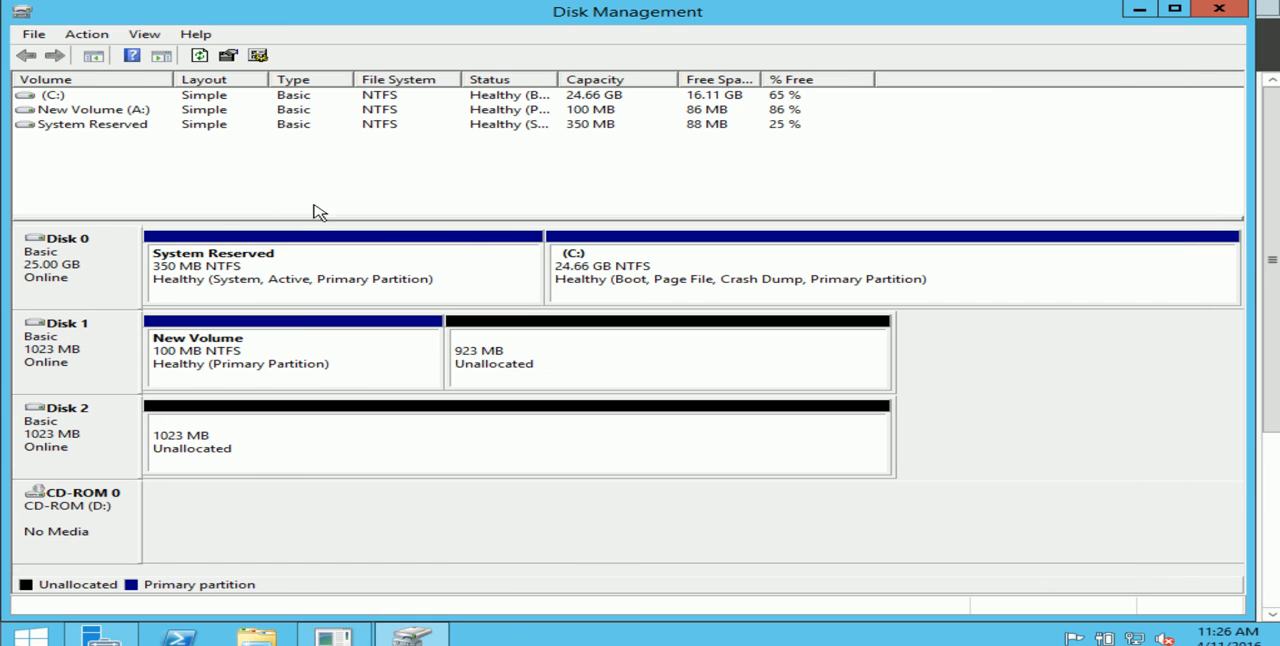
mouse_move(379, 431)
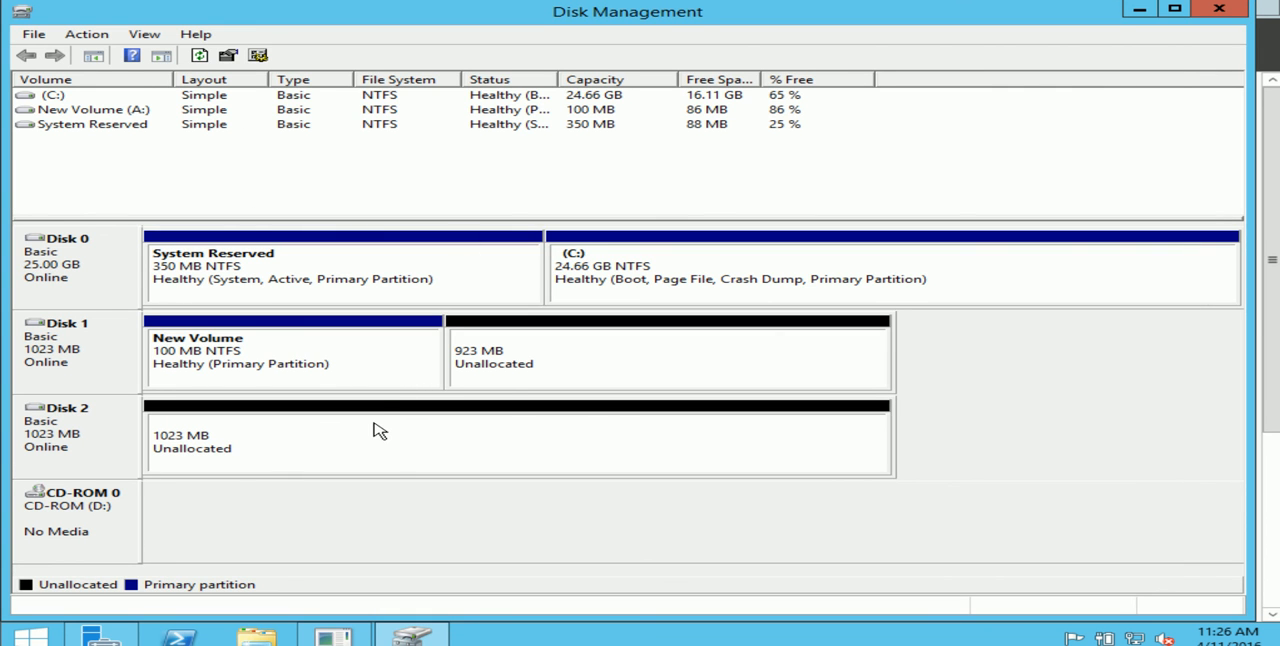
mouse_move(373, 378)
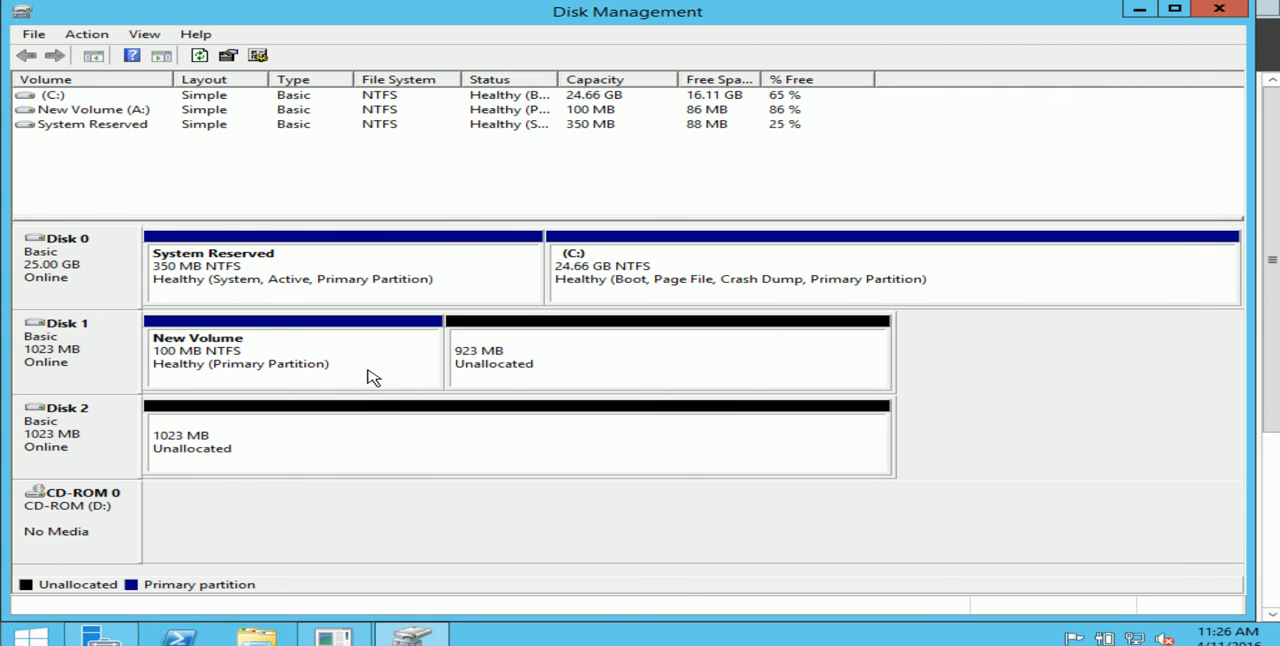
Show the context menu for New Volume (A:) on Disk 1.
right_click(290, 350)
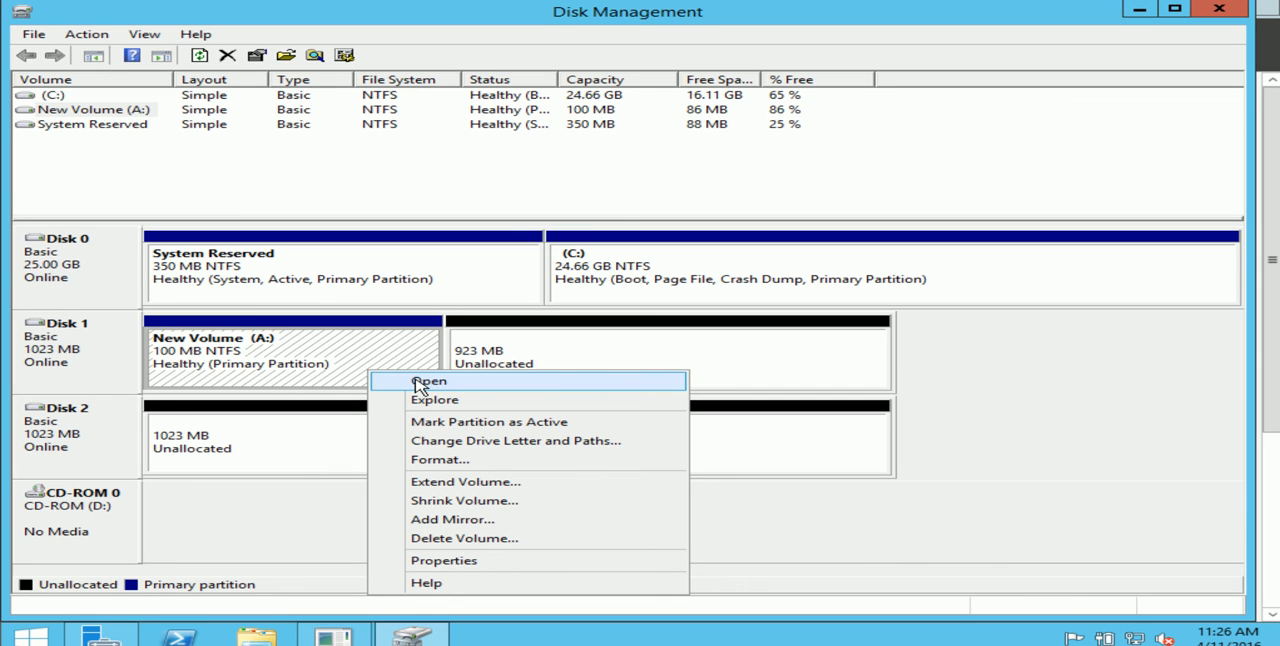
mouse_move(447, 400)
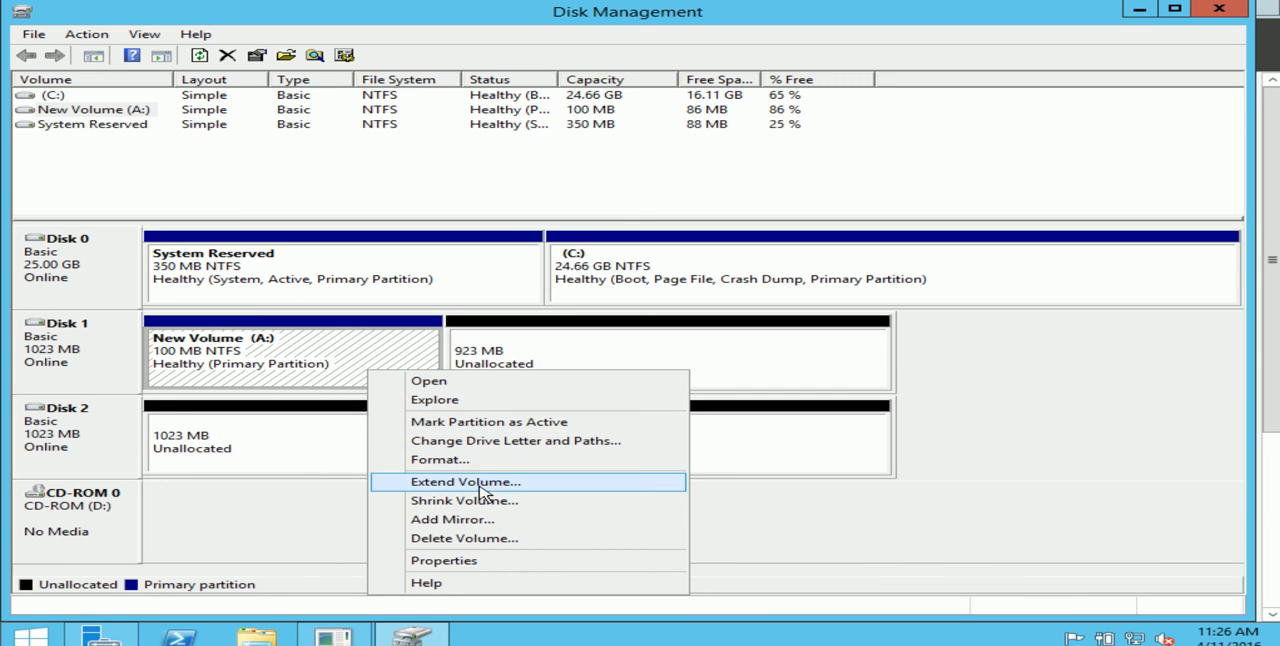
mouse_move(464, 500)
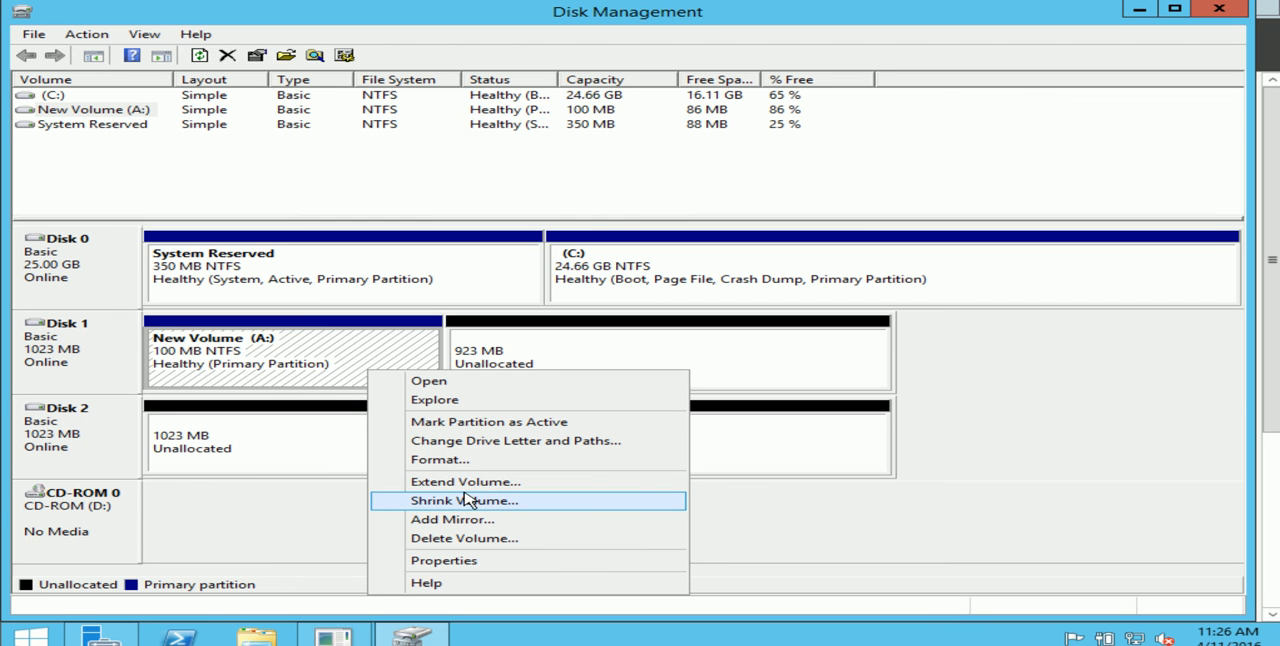
mouse_move(463, 481)
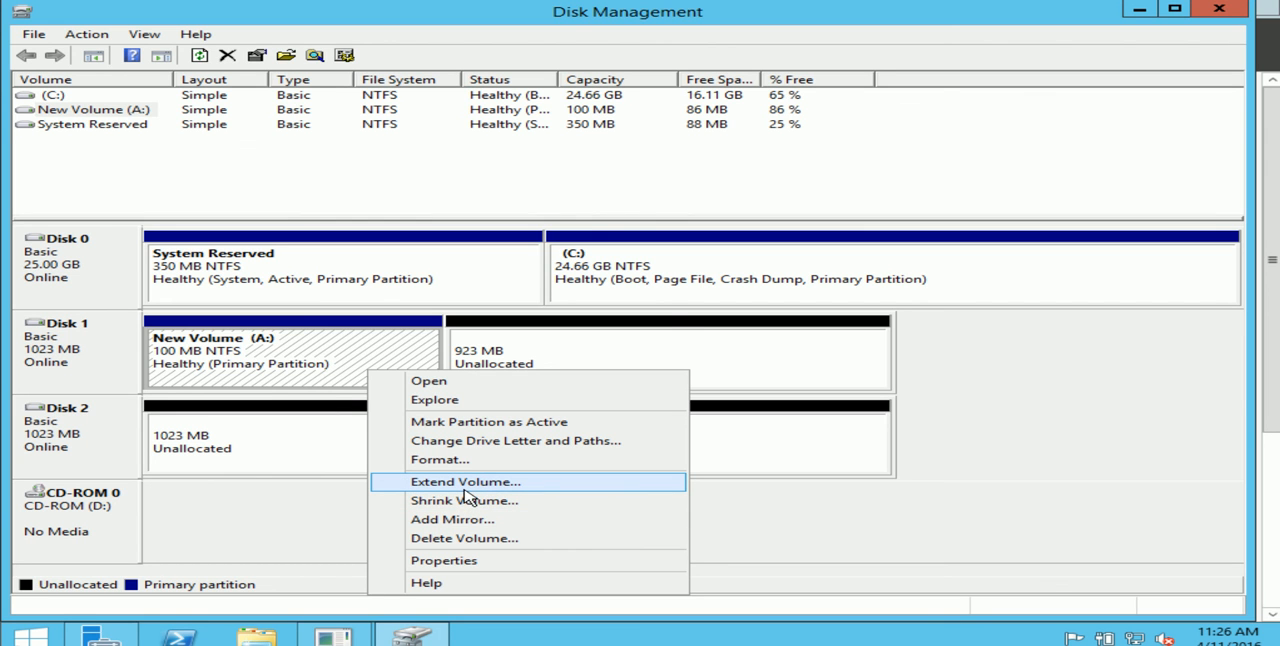
Extend New Volume (A:) by 50 MB from Disk 1 to reach 150 MB.
click(462, 481)
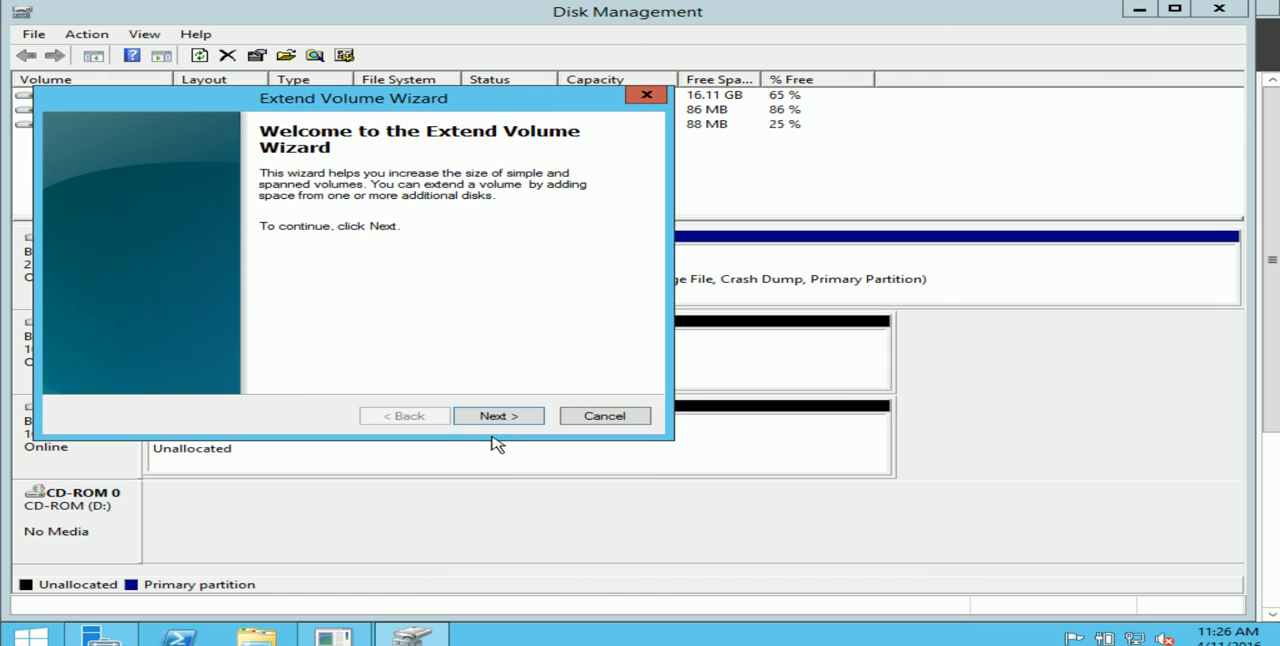
click(498, 415)
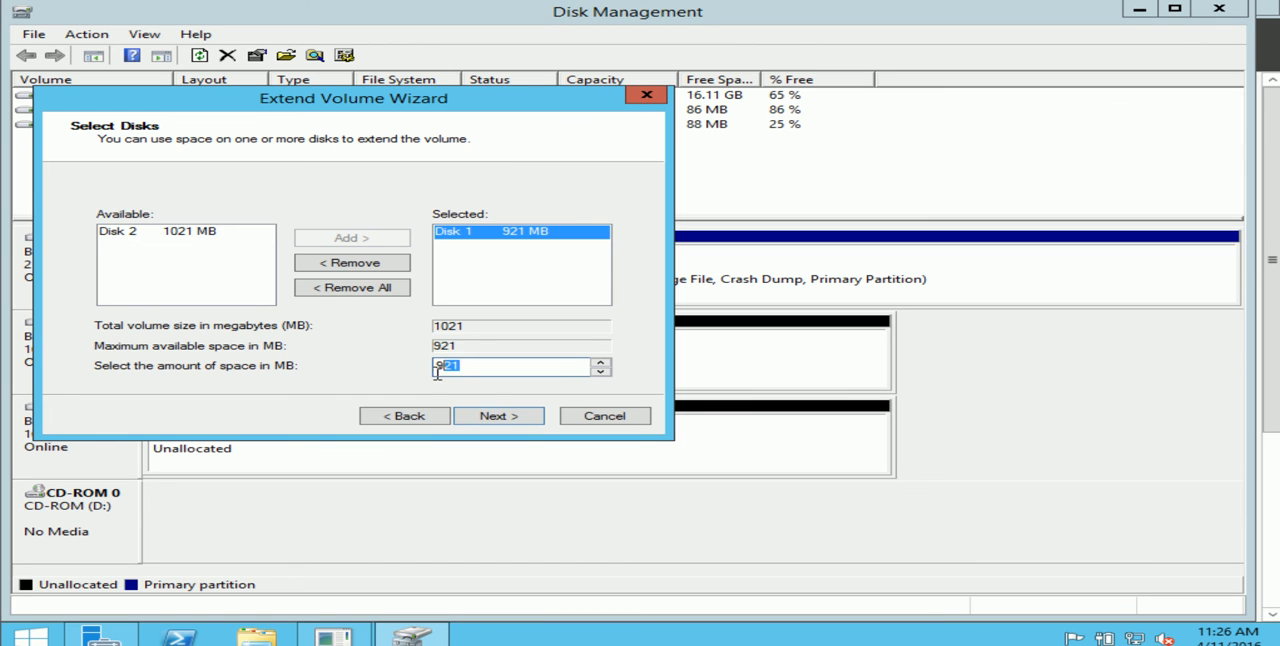
text(5)
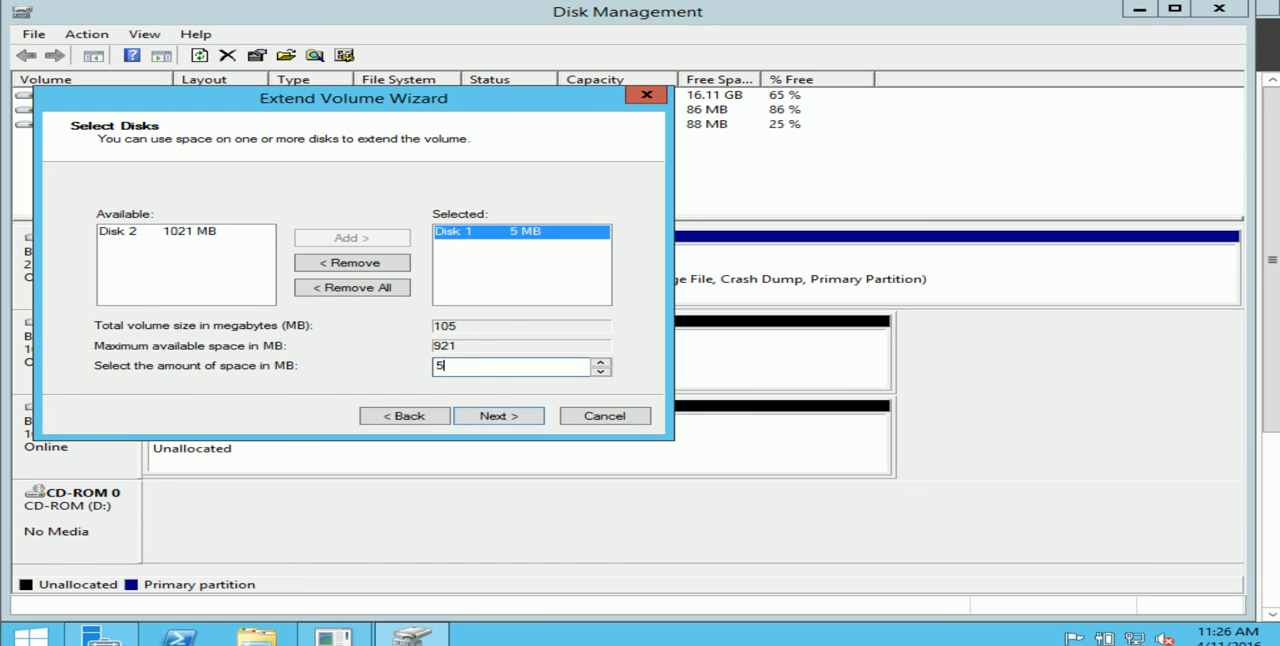
text(0)
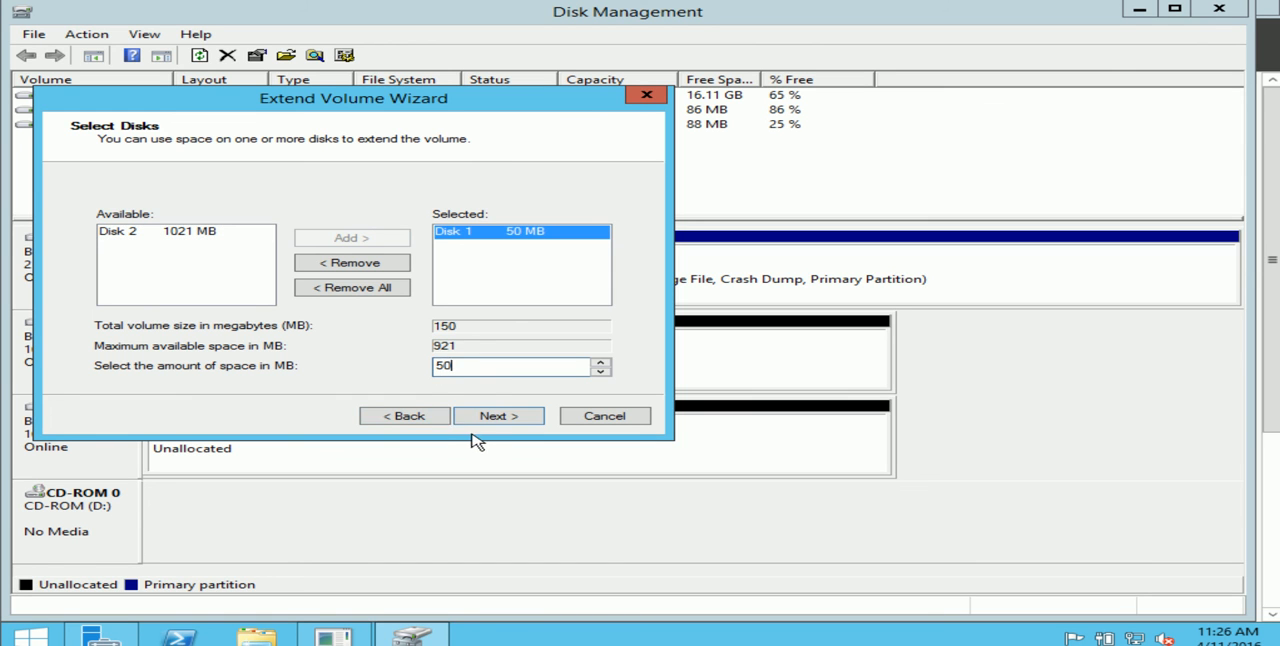
click(498, 415)
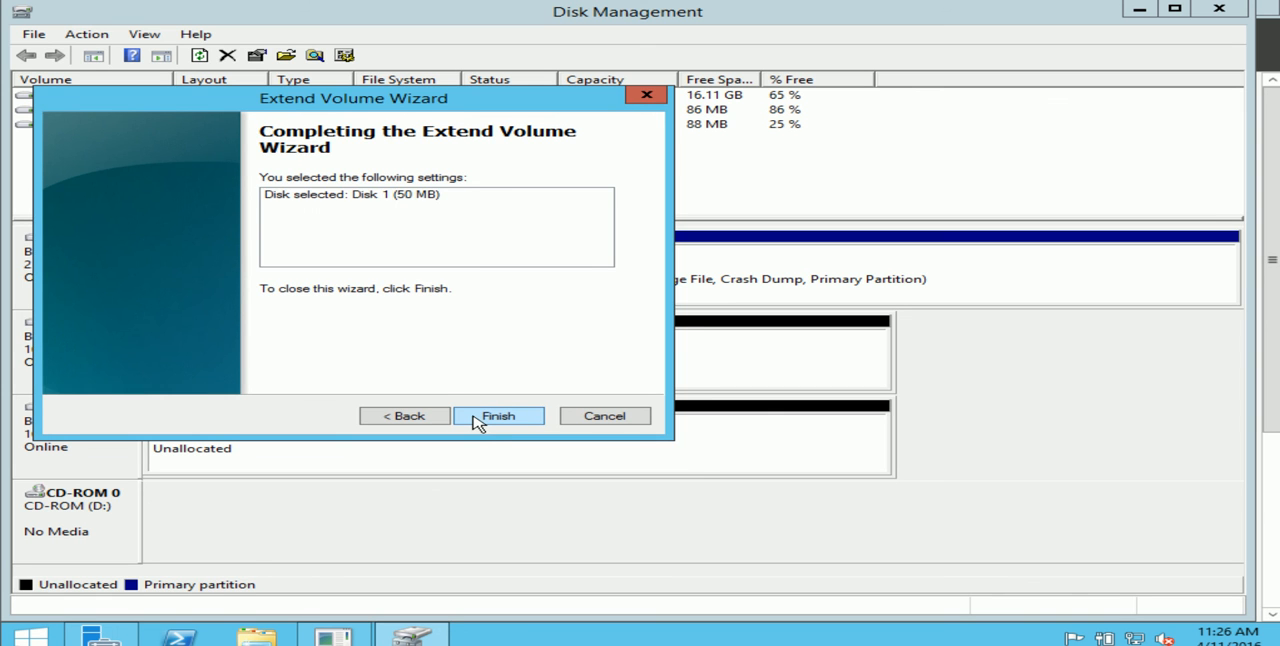
click(498, 415)
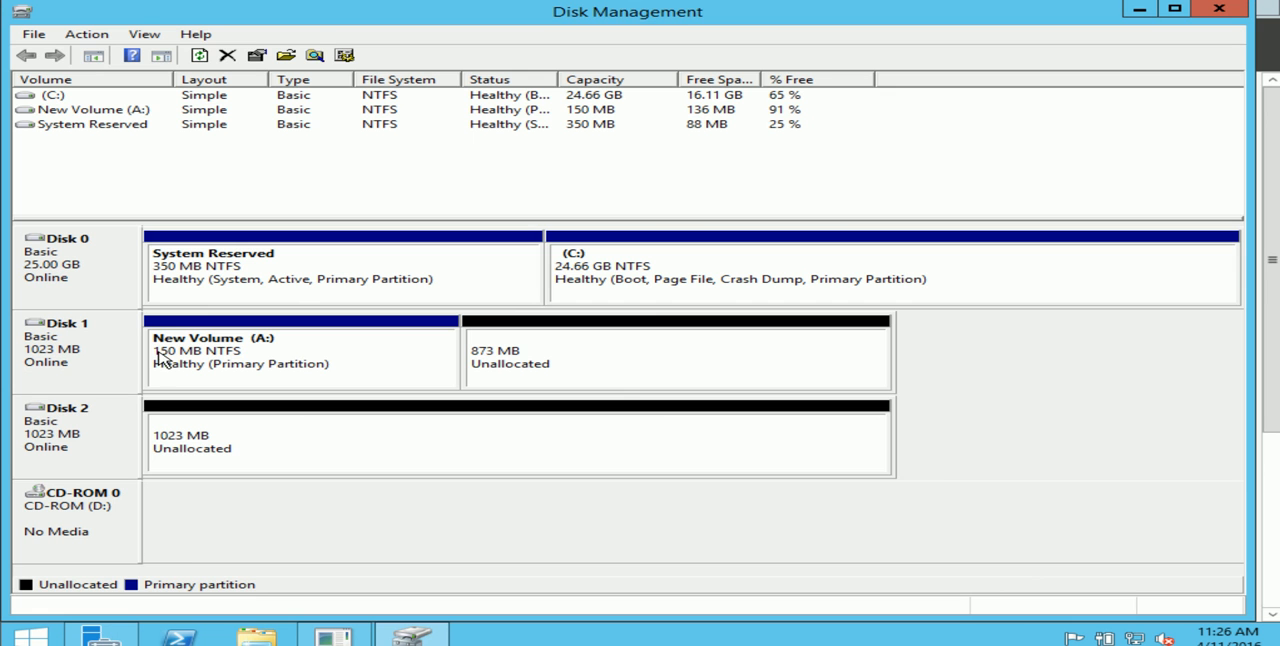
mouse_move(54, 593)
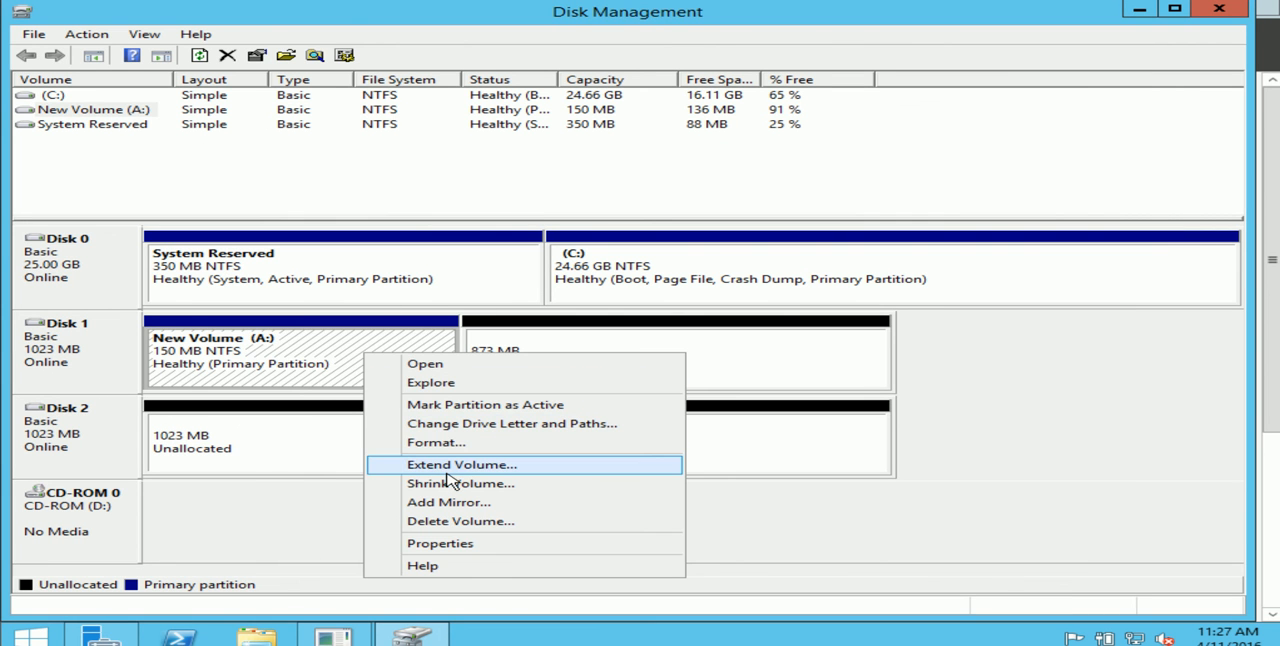
Shrink New Volume (A:) by 20 MB, leaving it at 130 MB.
click(461, 483)
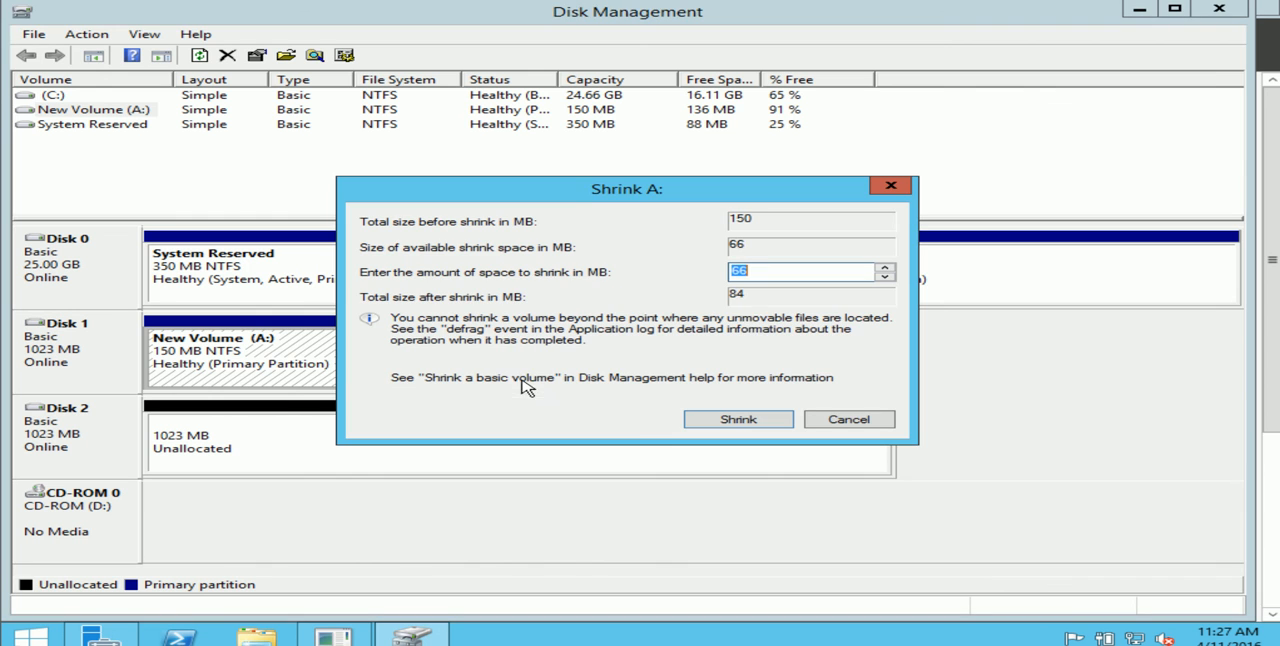
mouse_move(458, 300)
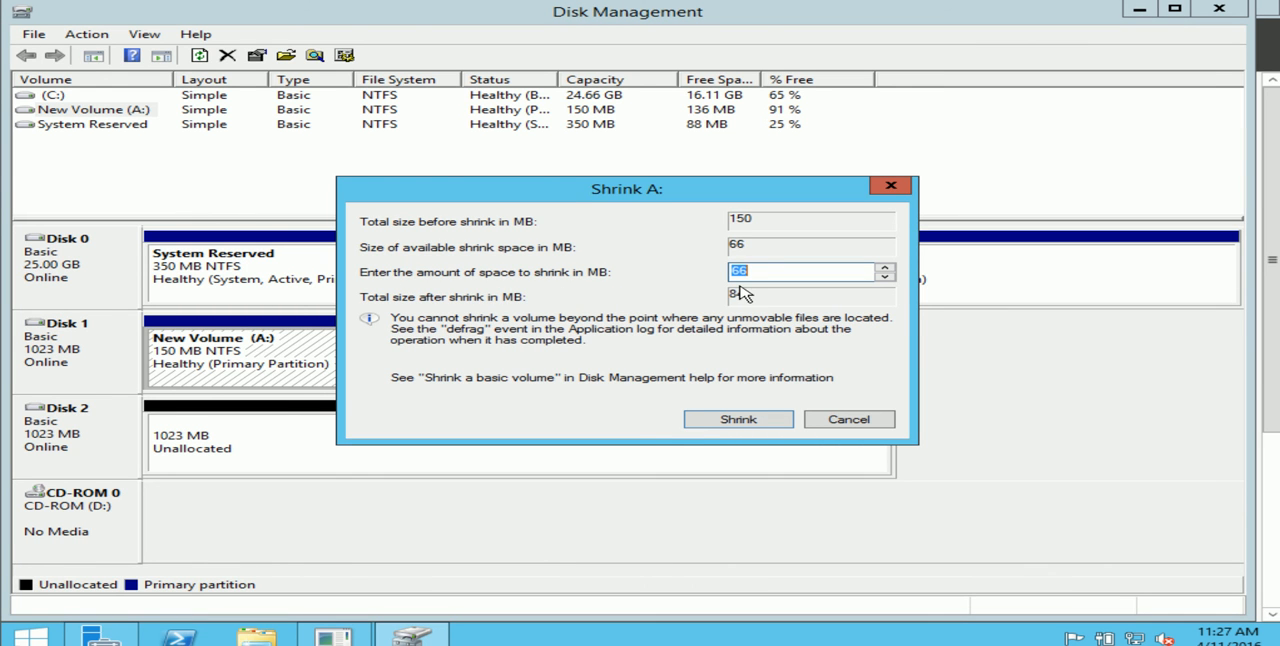
text(20)
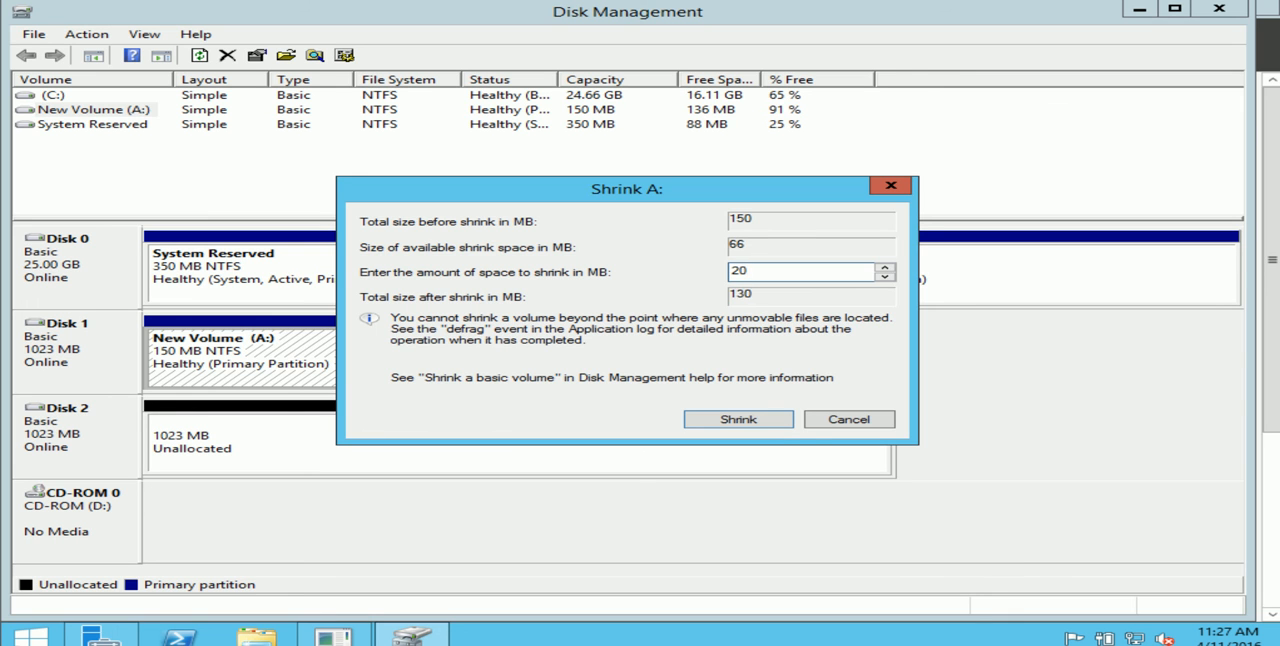
click(737, 419)
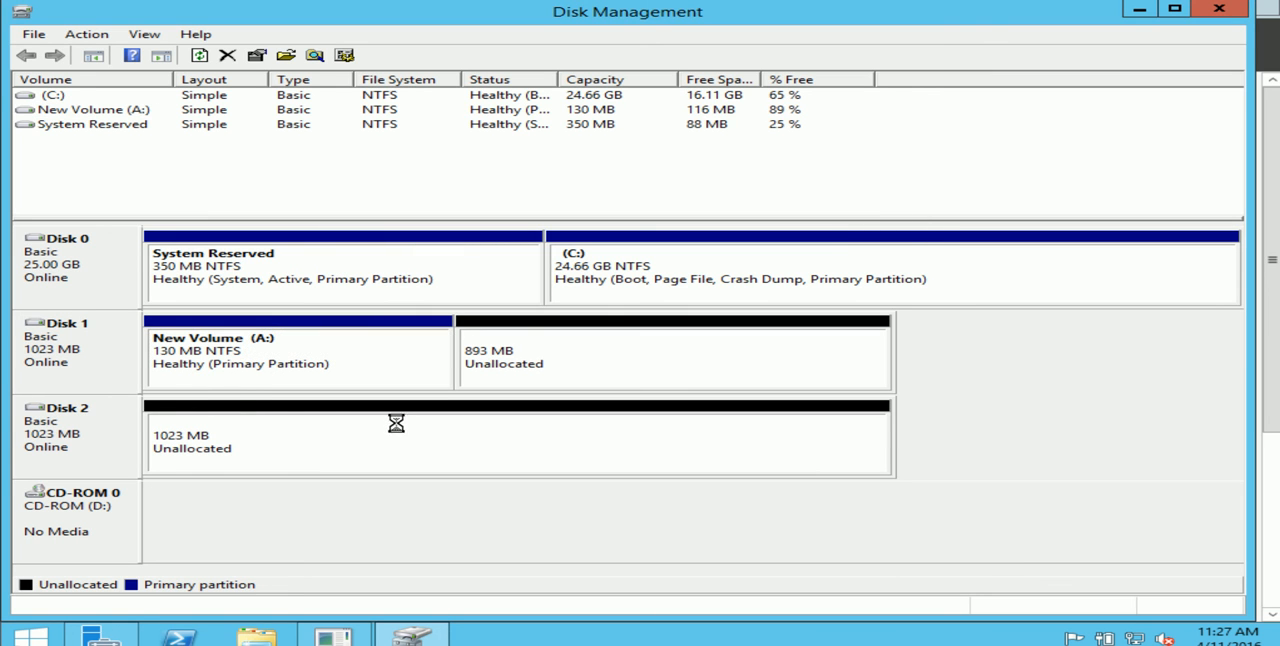
mouse_move(221, 362)
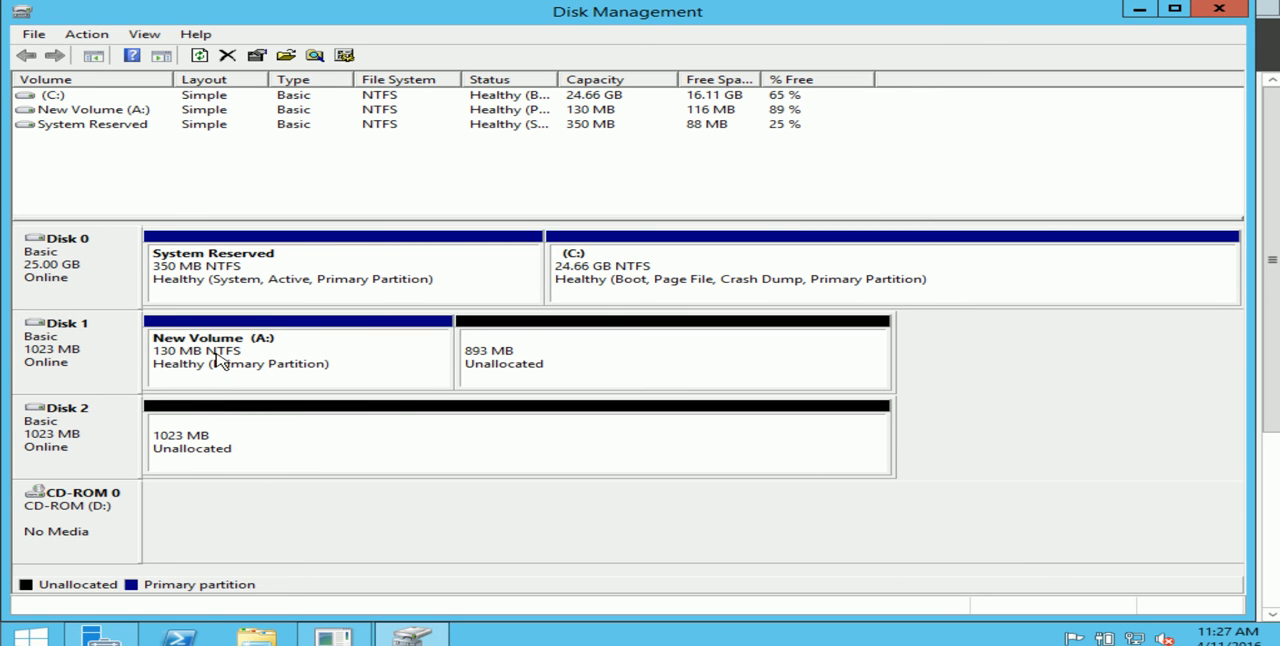
right_click(250, 355)
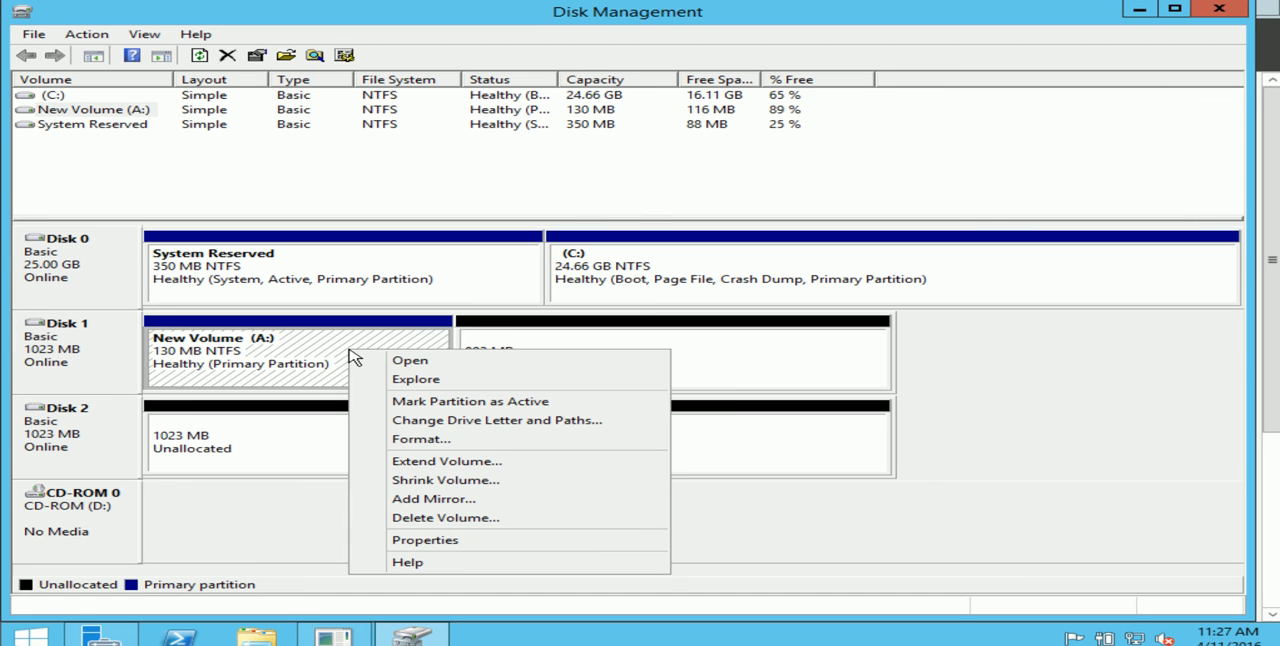
mouse_move(445, 517)
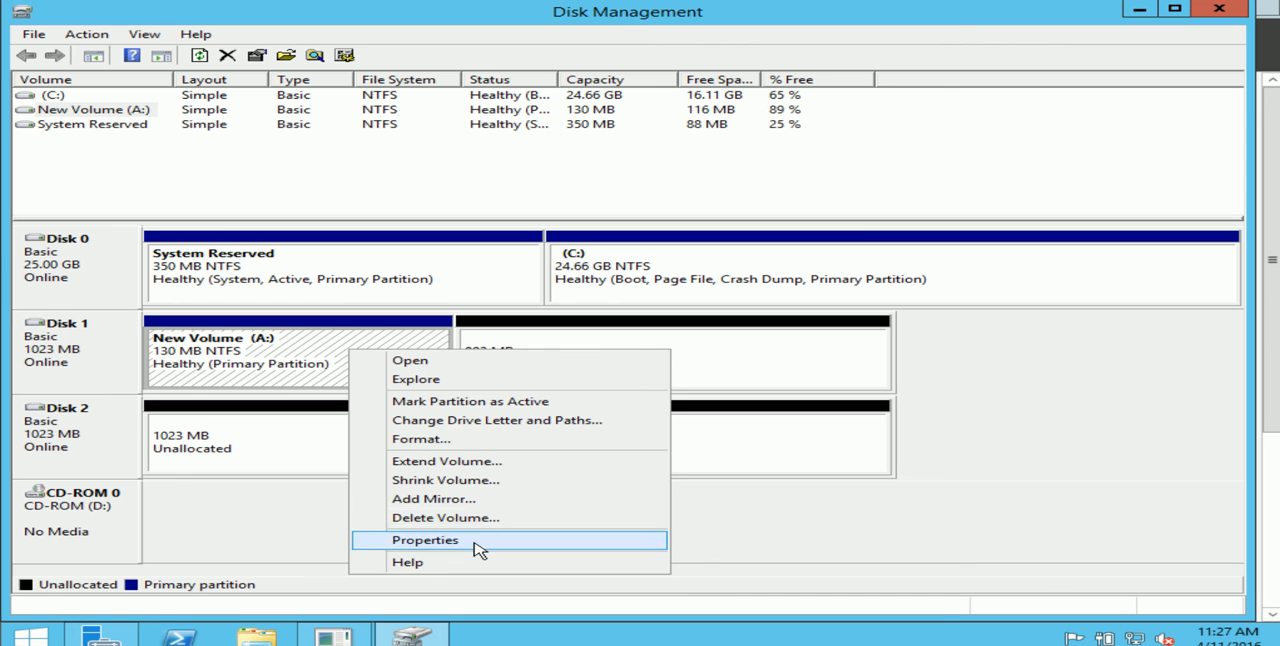
click(424, 539)
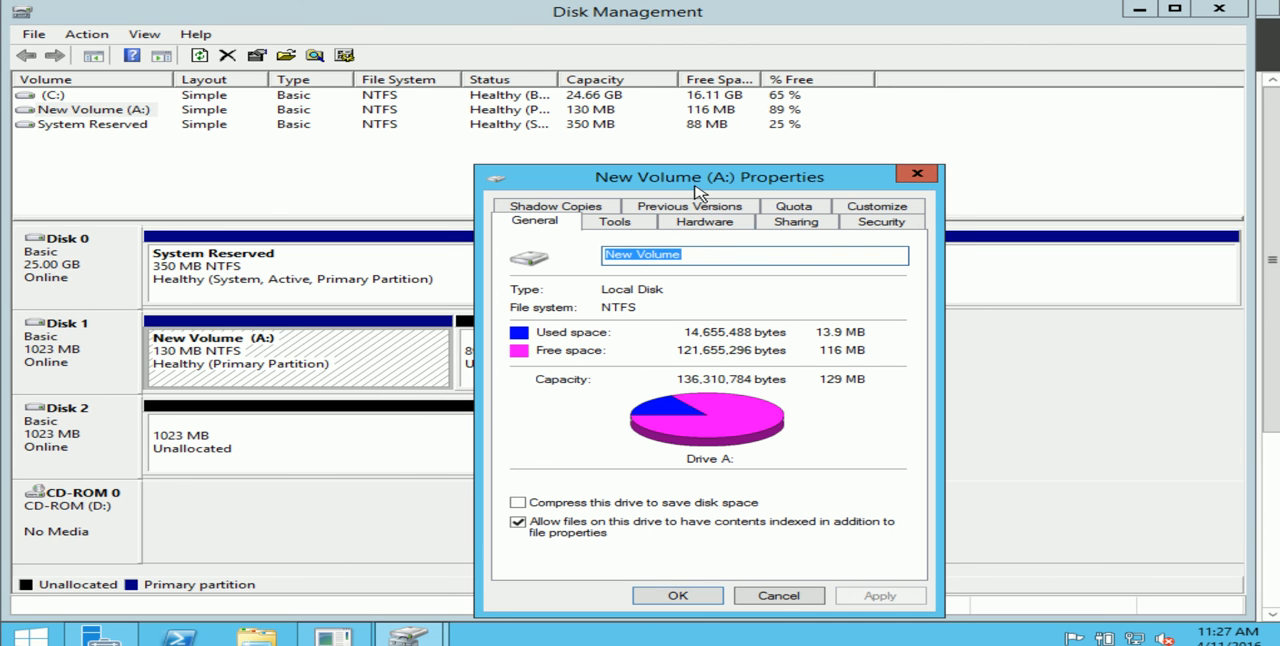
drag(695, 177, 600, 100)
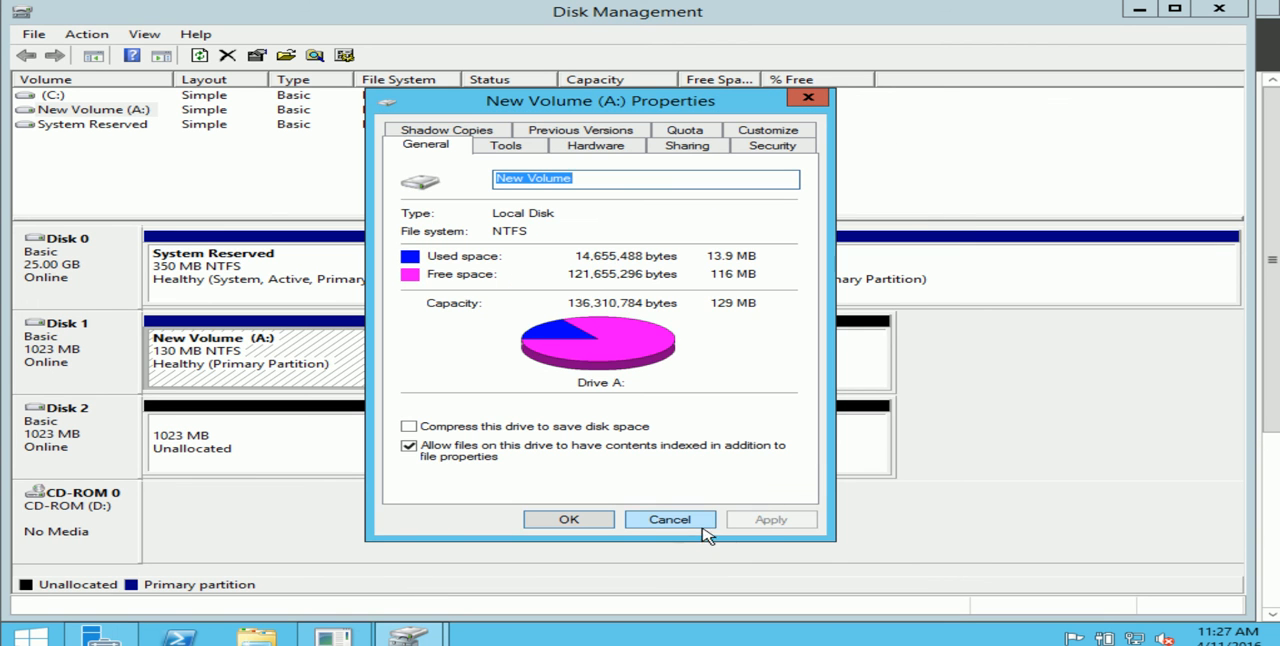
mouse_move(690, 388)
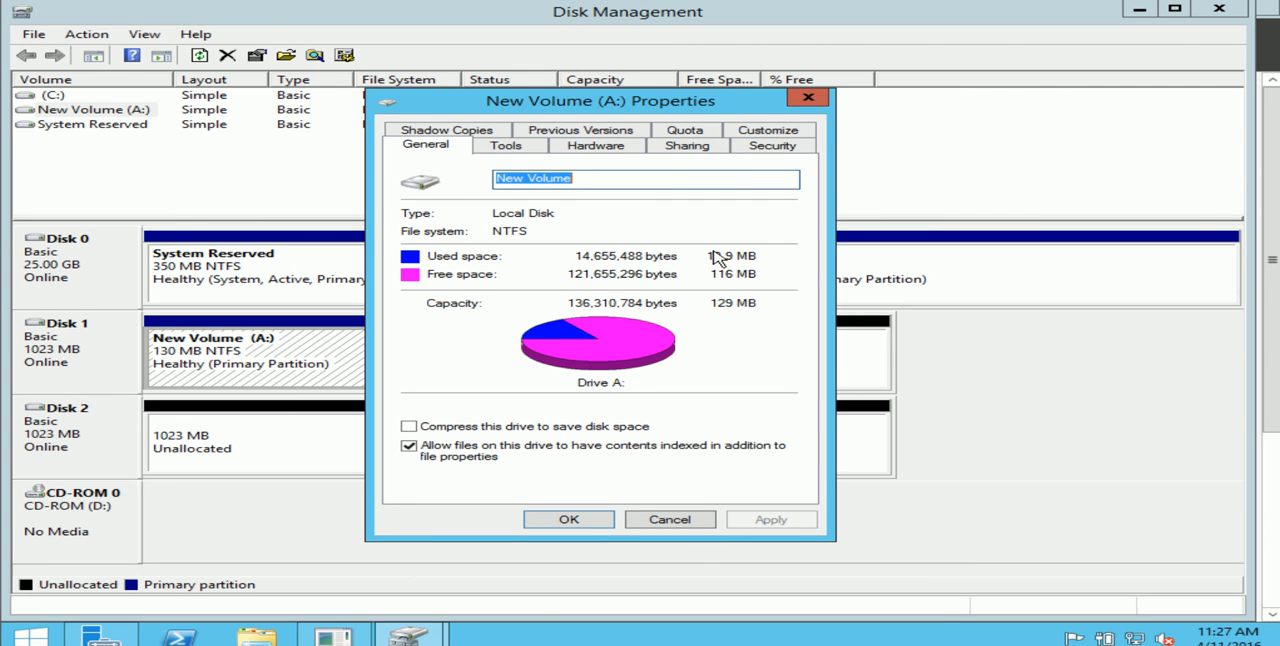
mouse_move(461, 267)
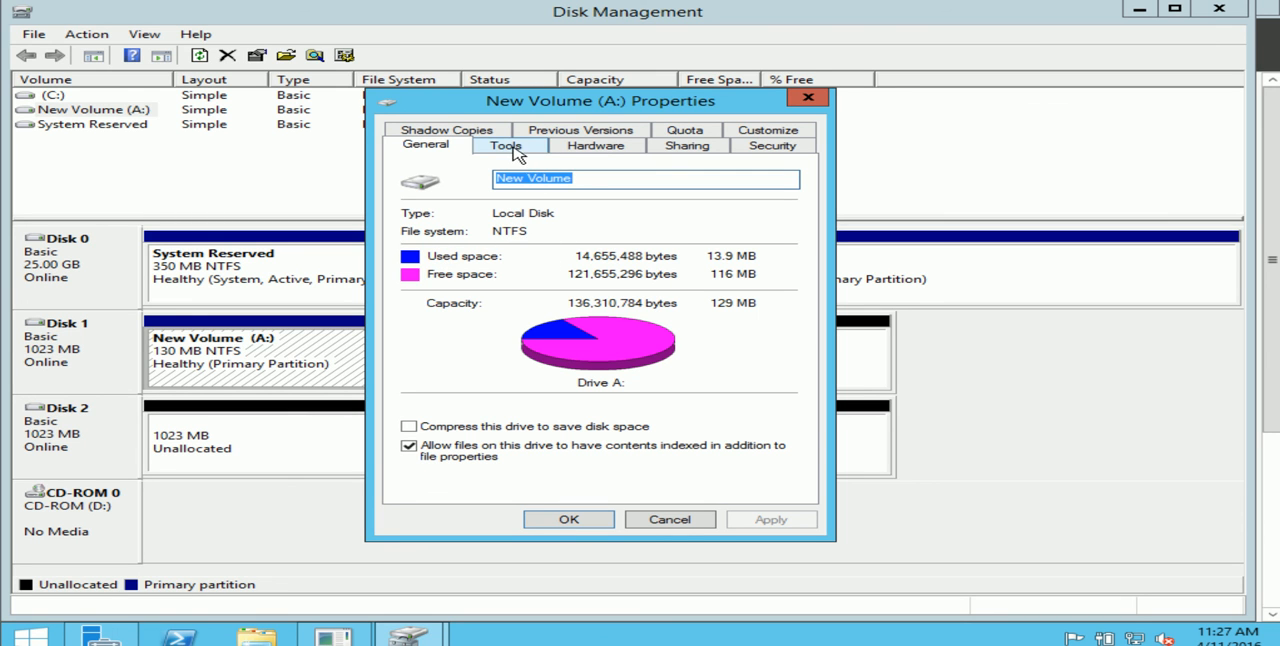
click(505, 145)
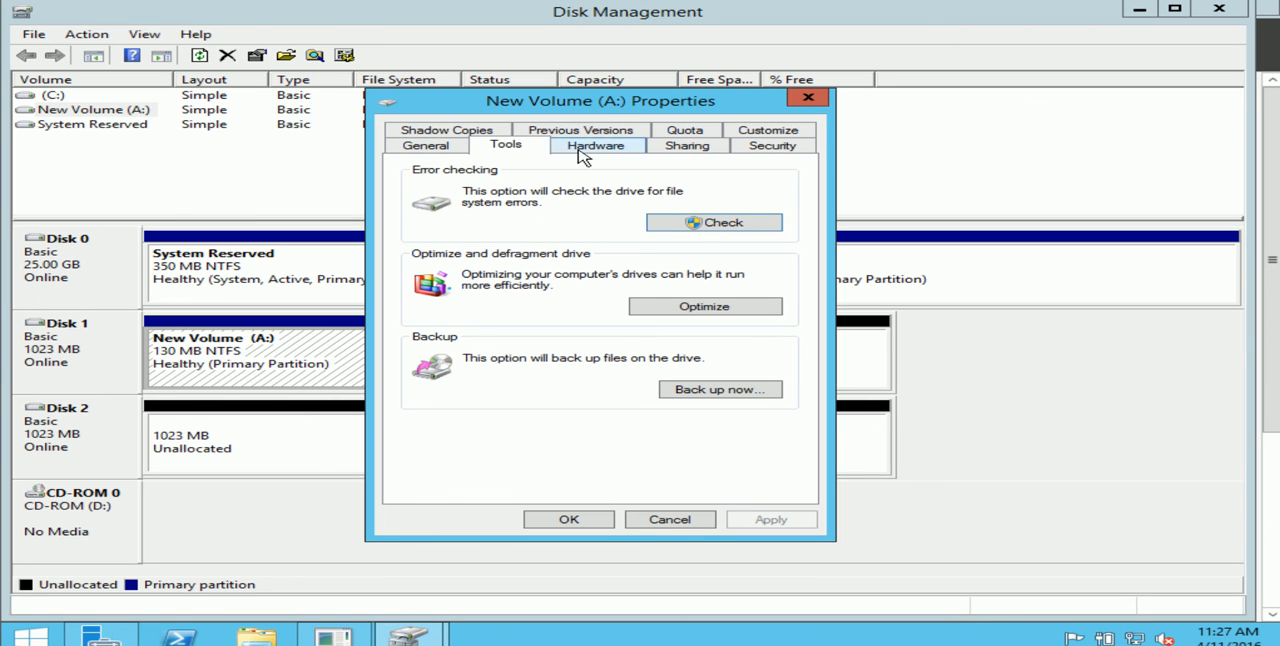
click(595, 145)
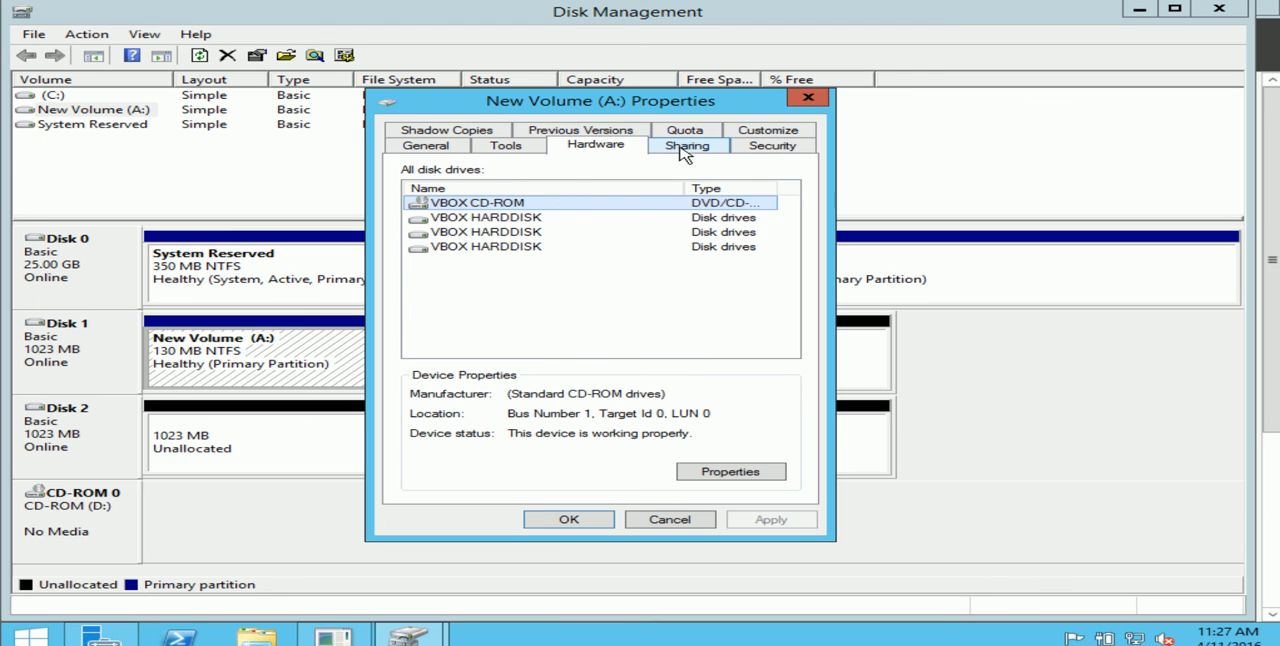
click(772, 145)
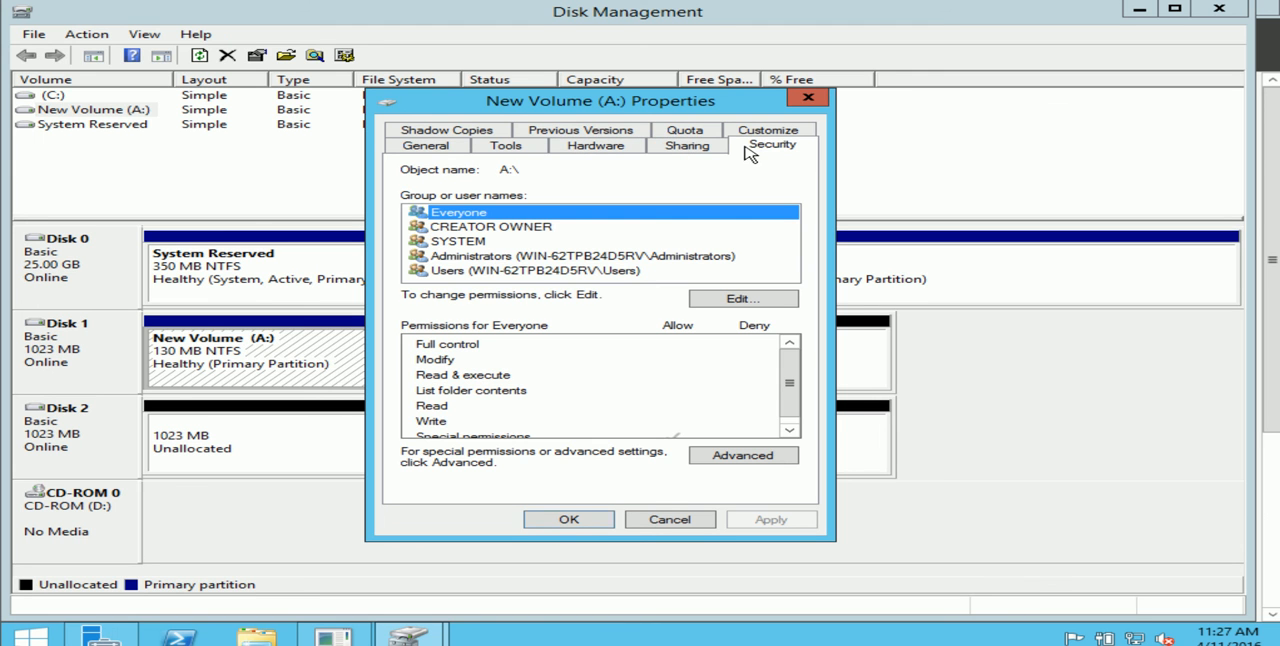
mouse_move(365, 400)
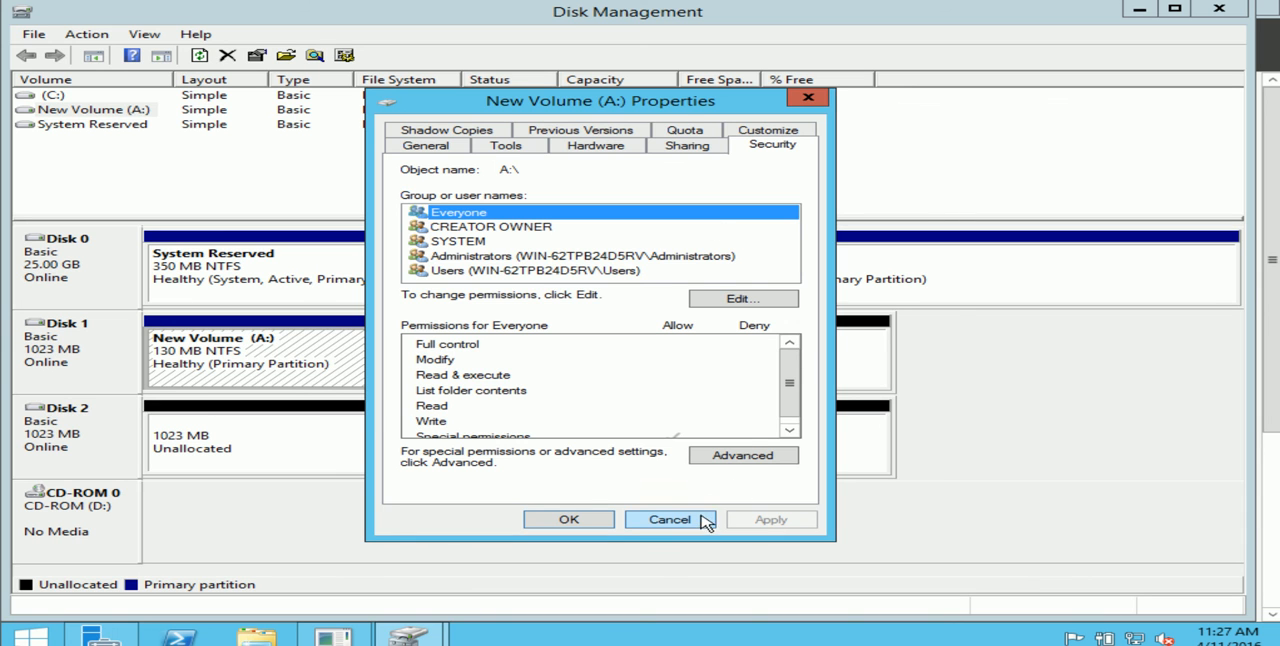
click(669, 519)
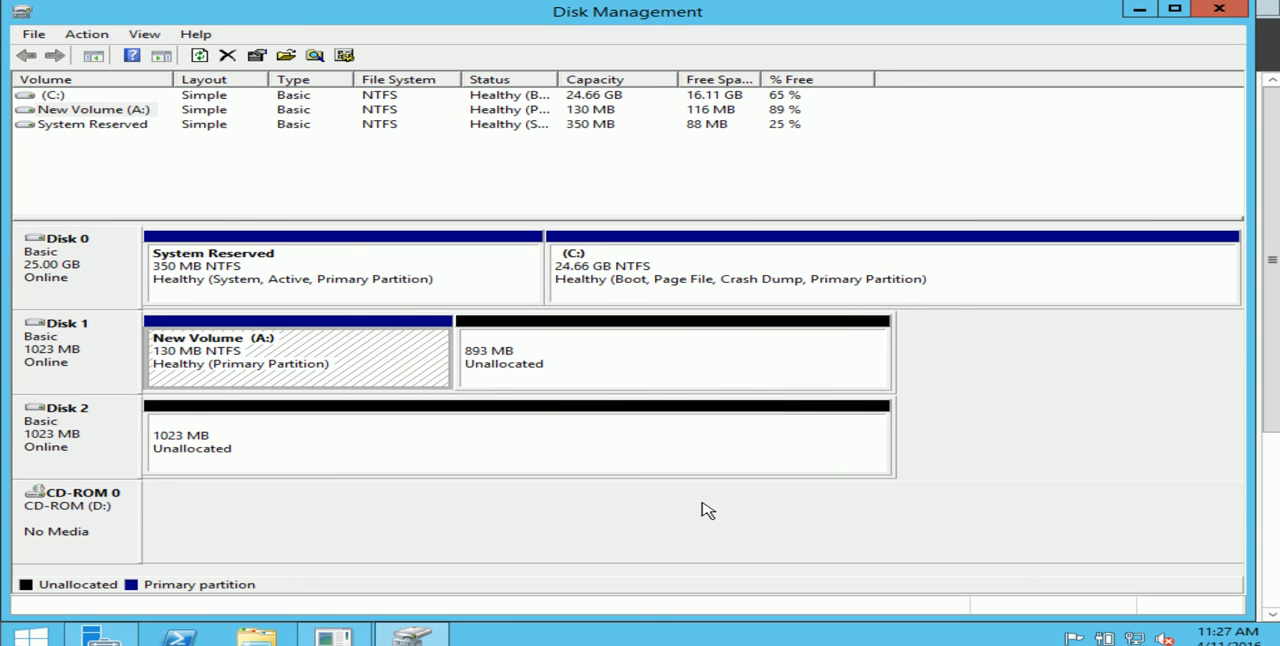